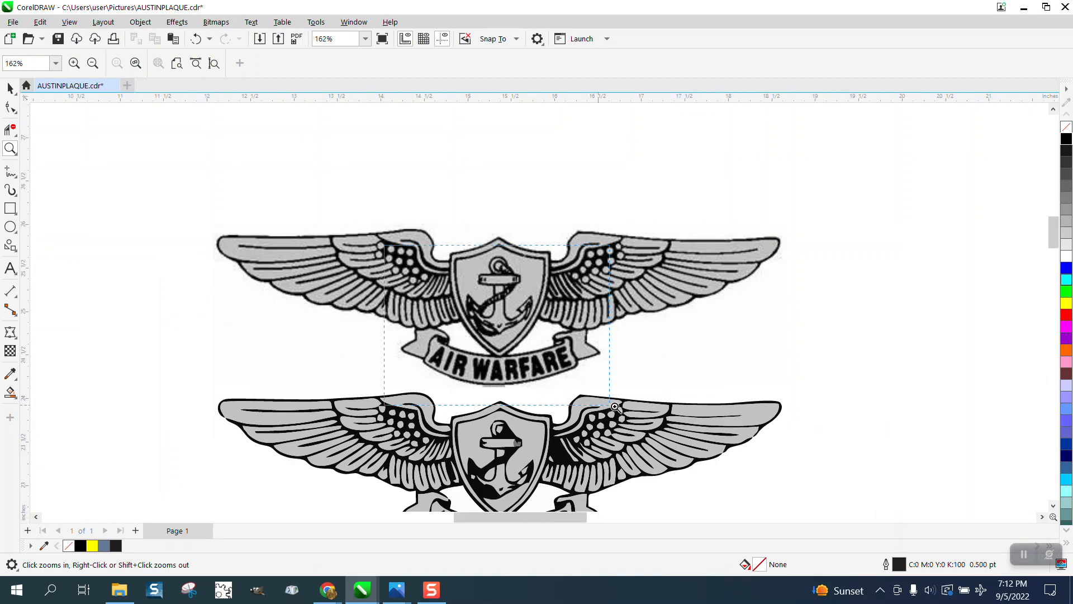
# Inspect the Air Warfare and AIC wing badges, then copy the enlarged anchor-with-rope image
pyautogui.click(614, 406)
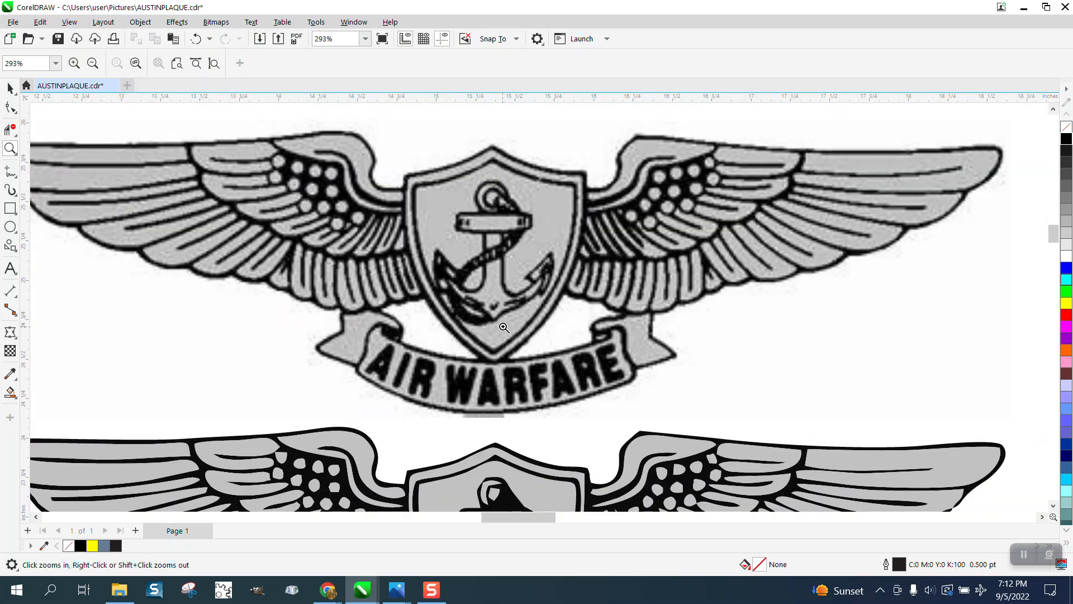
pyautogui.click(503, 327)
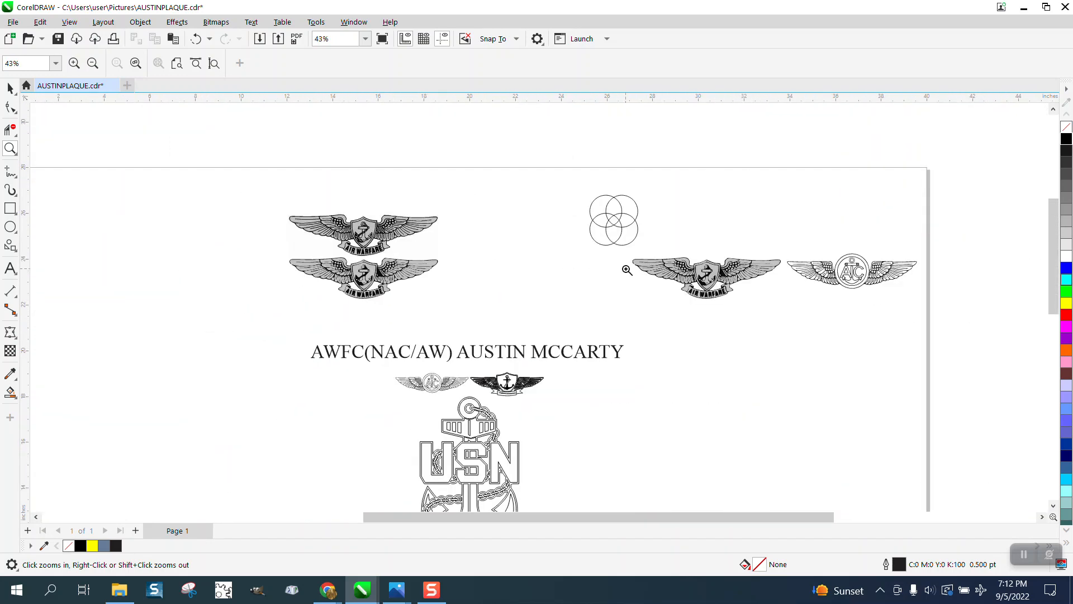
pyautogui.click(852, 269)
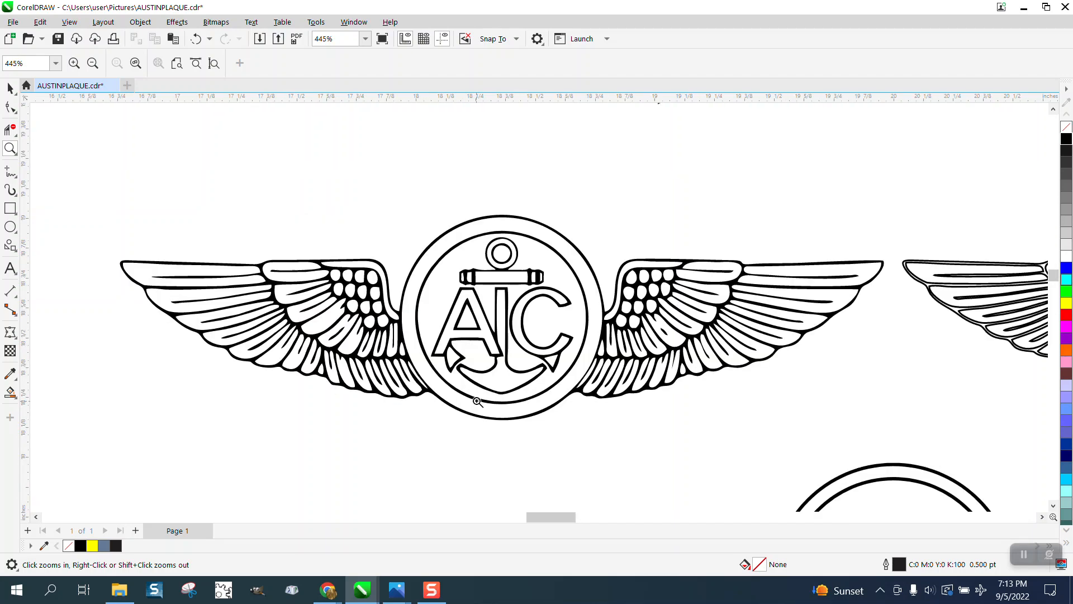
pyautogui.moveTo(466, 303)
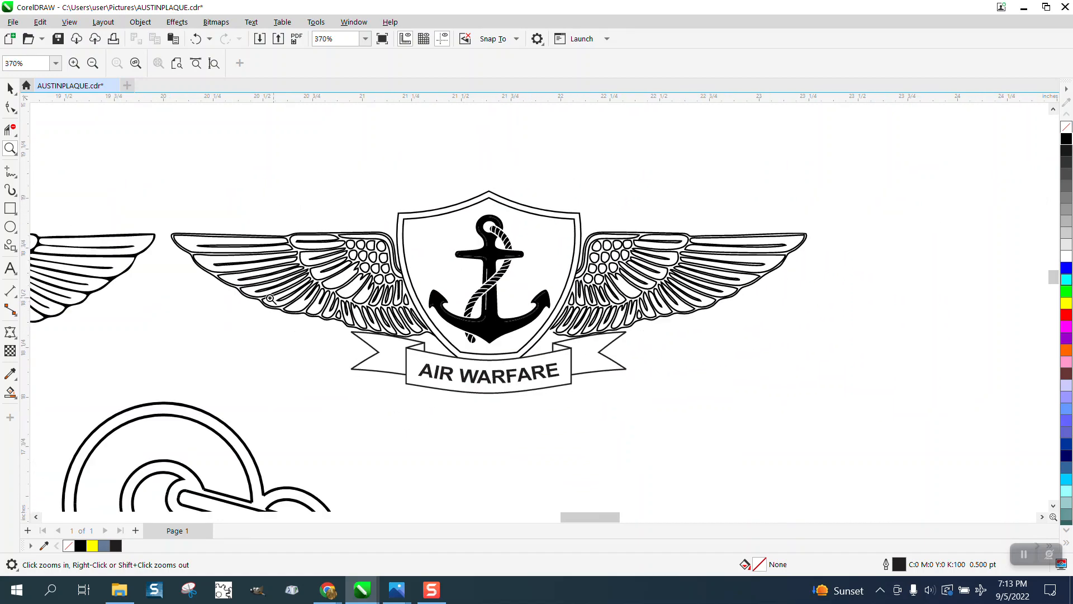
pyautogui.click(92, 63)
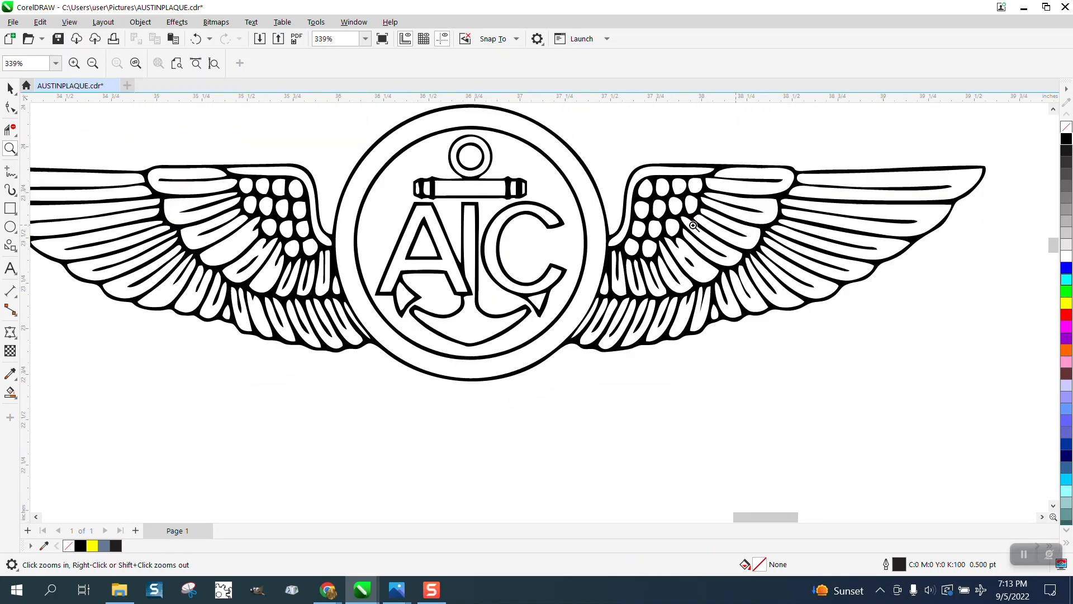
pyautogui.click(693, 225)
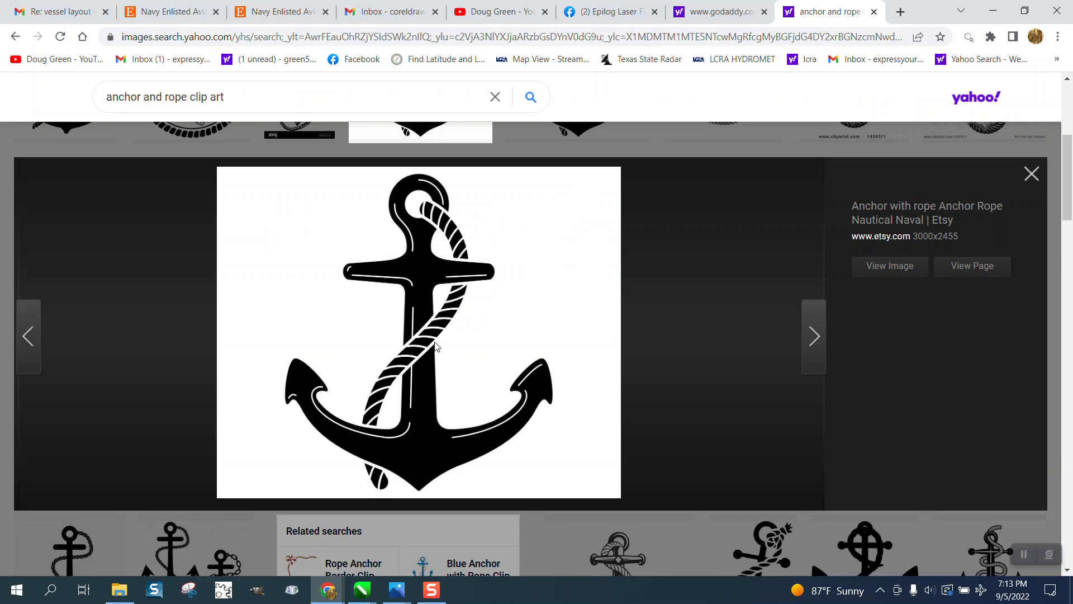
pyautogui.rightClick(436, 345)
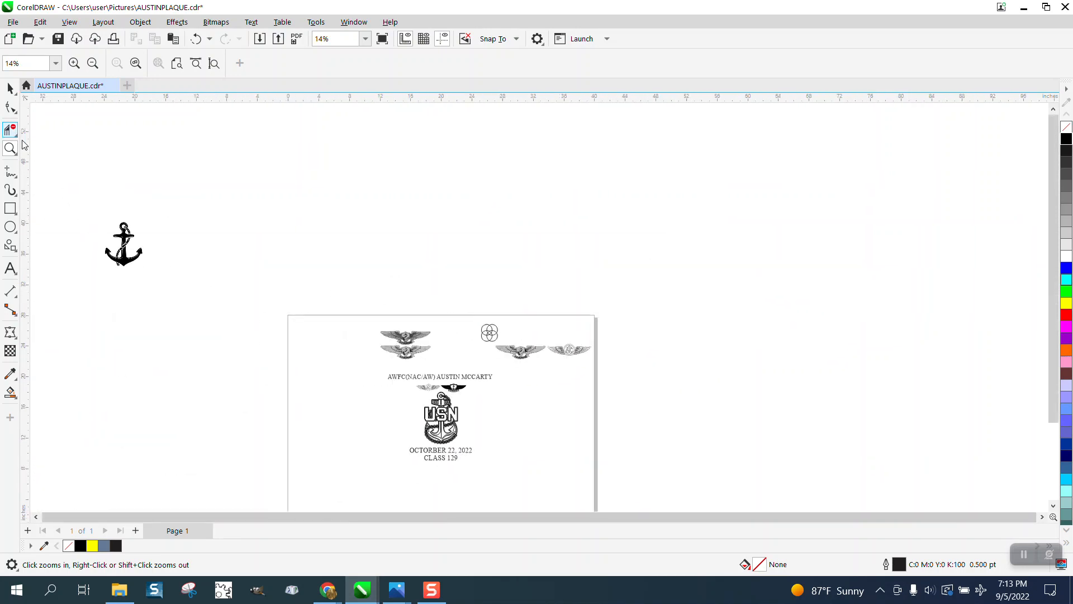
# Draw a yellow rectangle left of the page behind the anchor, and shrink the anchor inside it
pyautogui.click(10, 208)
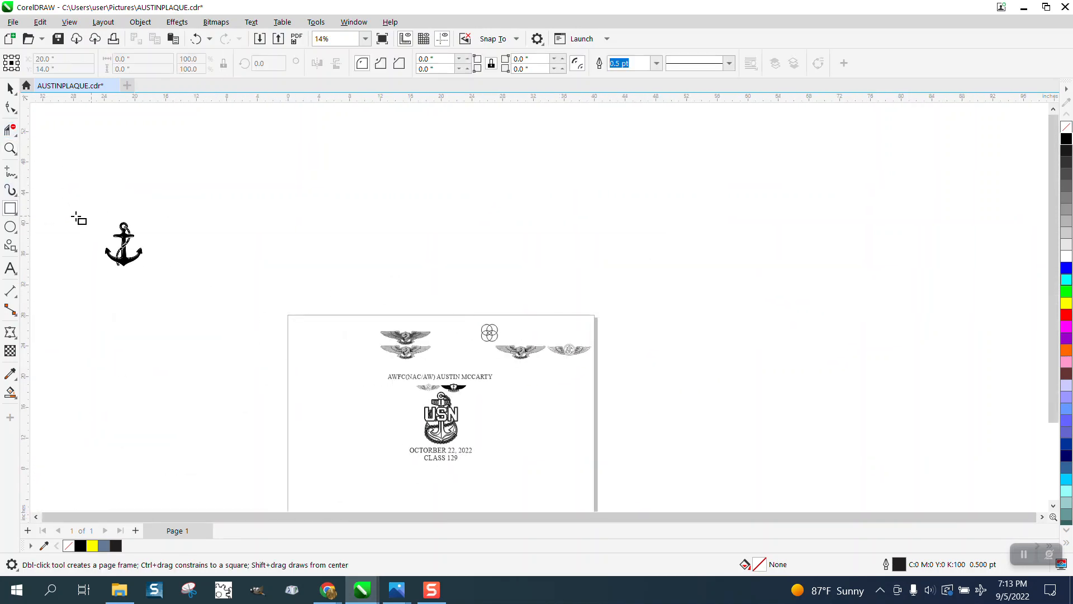
pyautogui.moveTo(64, 216); pyautogui.dragTo(236, 298)
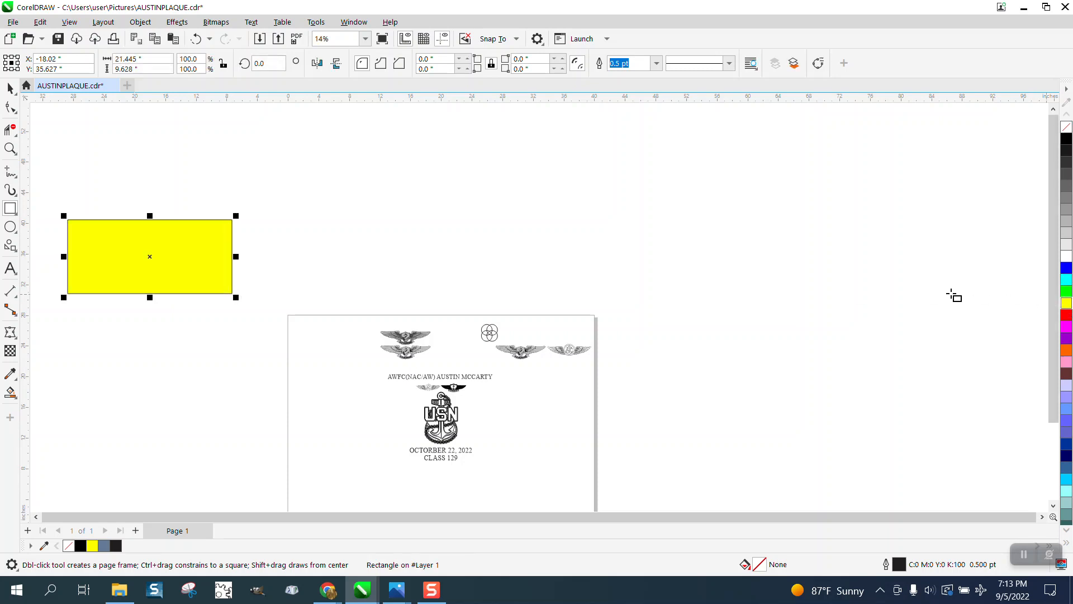
pyautogui.click(139, 21)
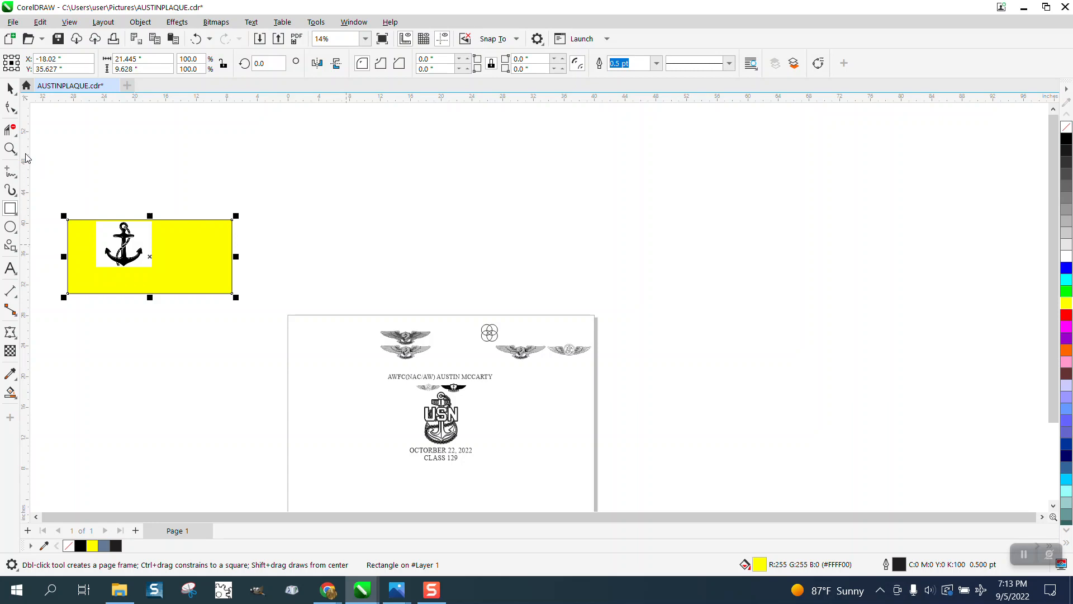
pyautogui.click(123, 247)
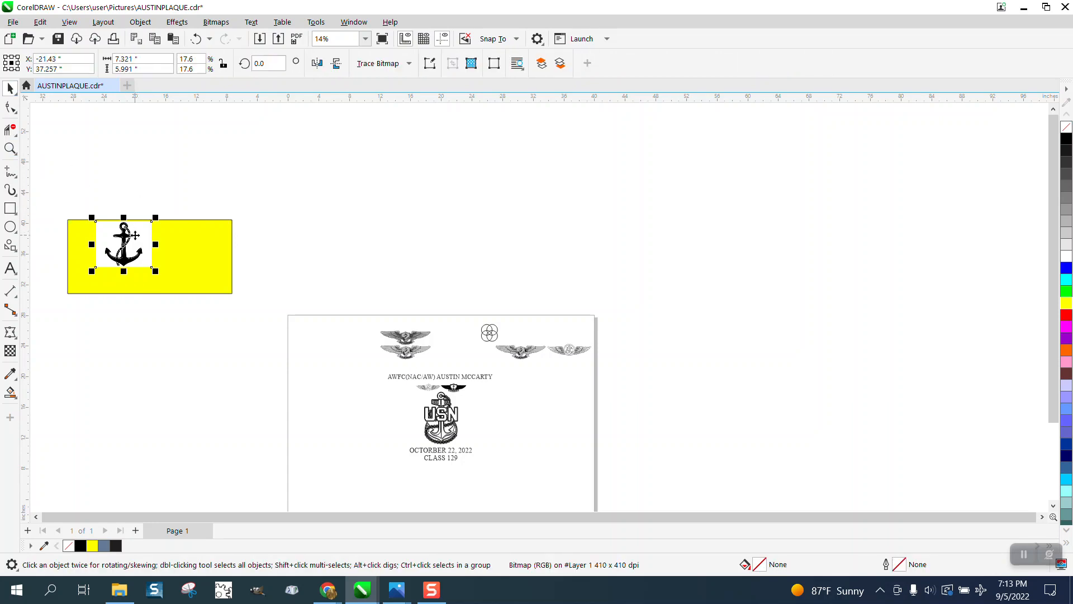
pyautogui.moveTo(124, 245); pyautogui.dragTo(168, 244)
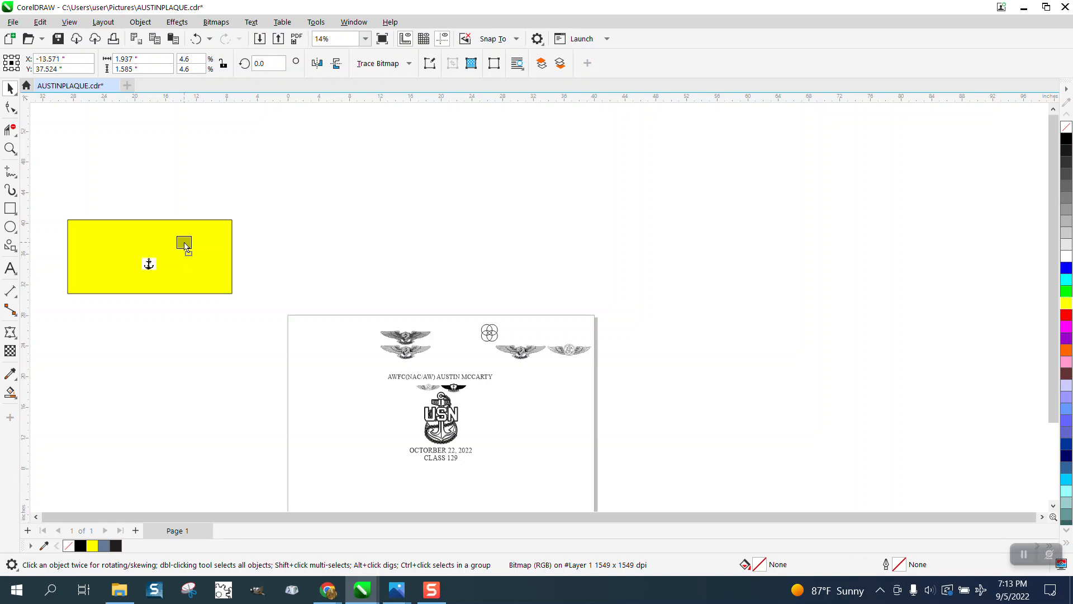
# Trace the anchor bitmap with Outline Trace > Clipart using the default PowerTRACE settings
pyautogui.click(406, 62)
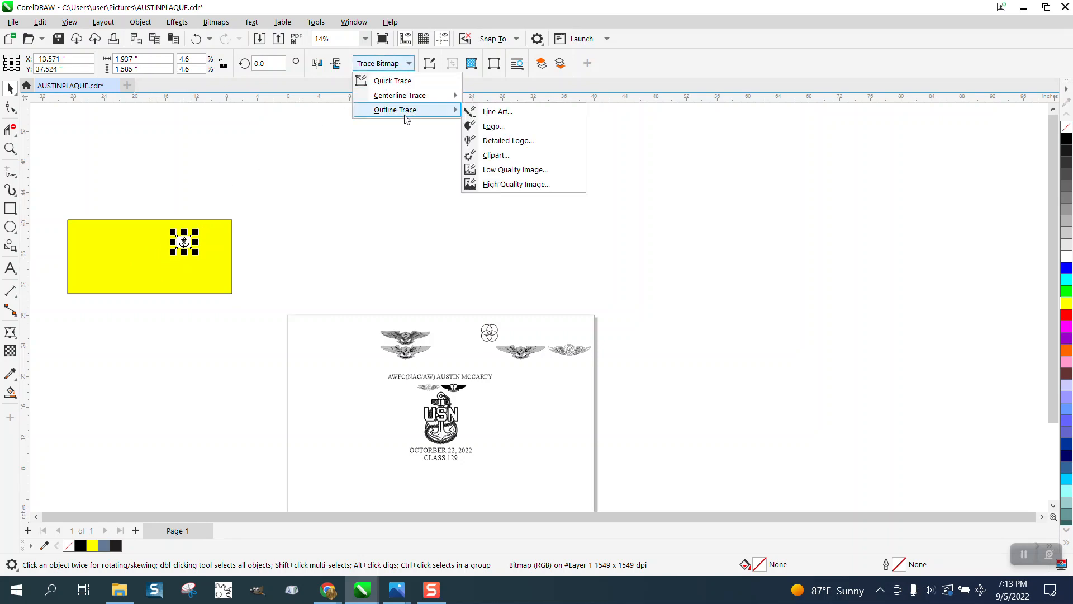
pyautogui.click(497, 155)
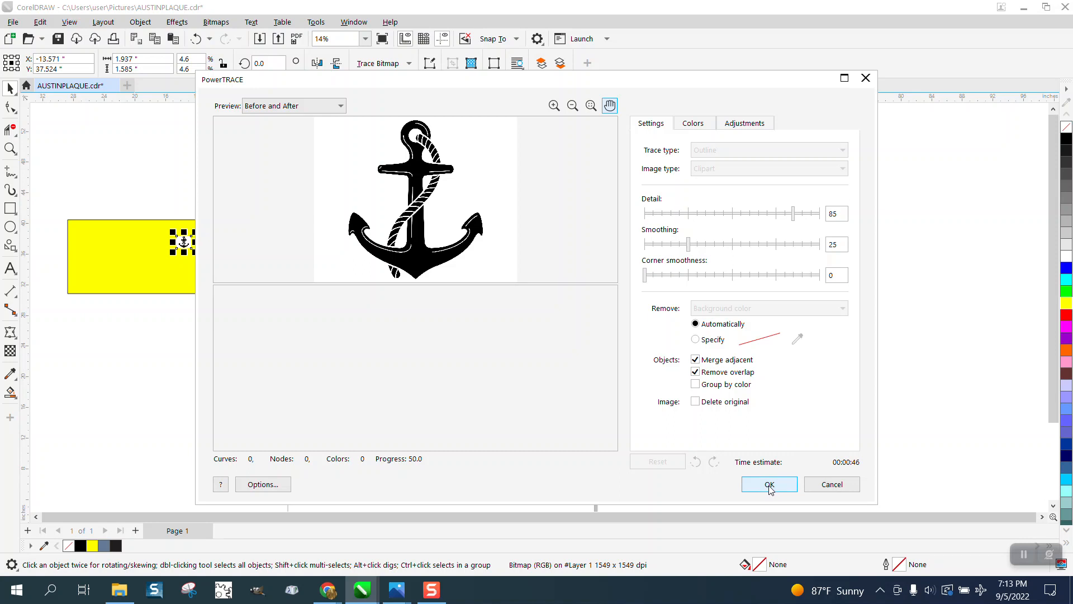
pyautogui.click(768, 484)
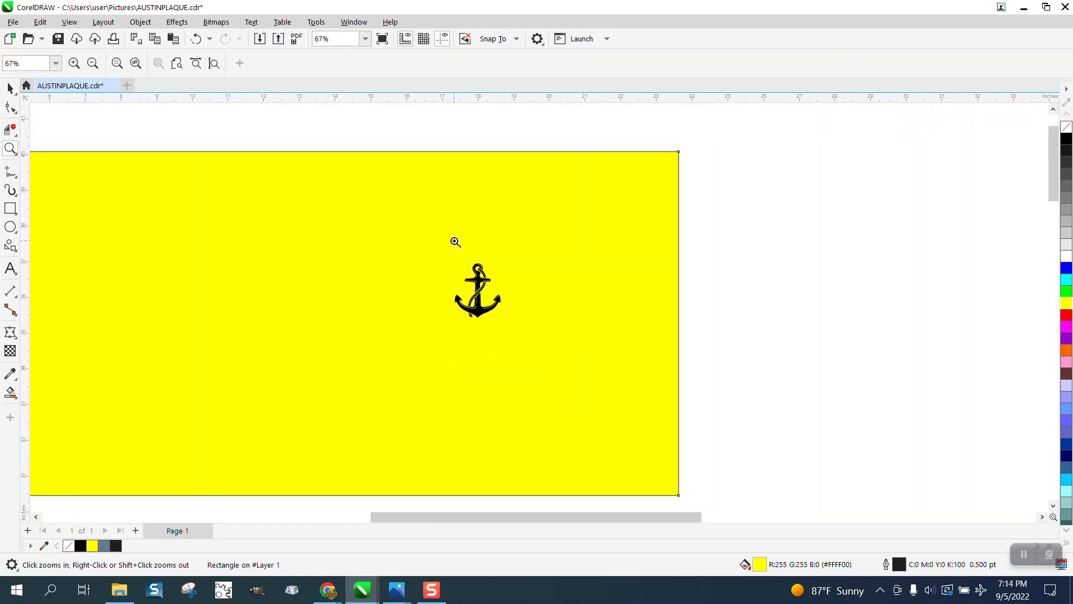
# Ungroup the traced anchor and inspect the separated rope and body pieces up close
pyautogui.click(455, 241)
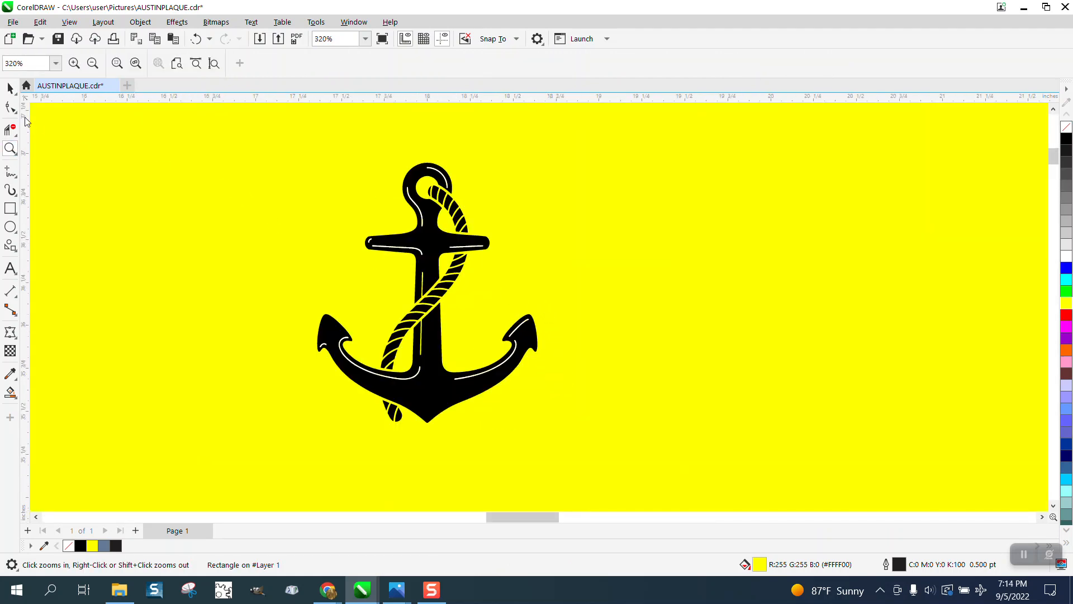
pyautogui.click(427, 288)
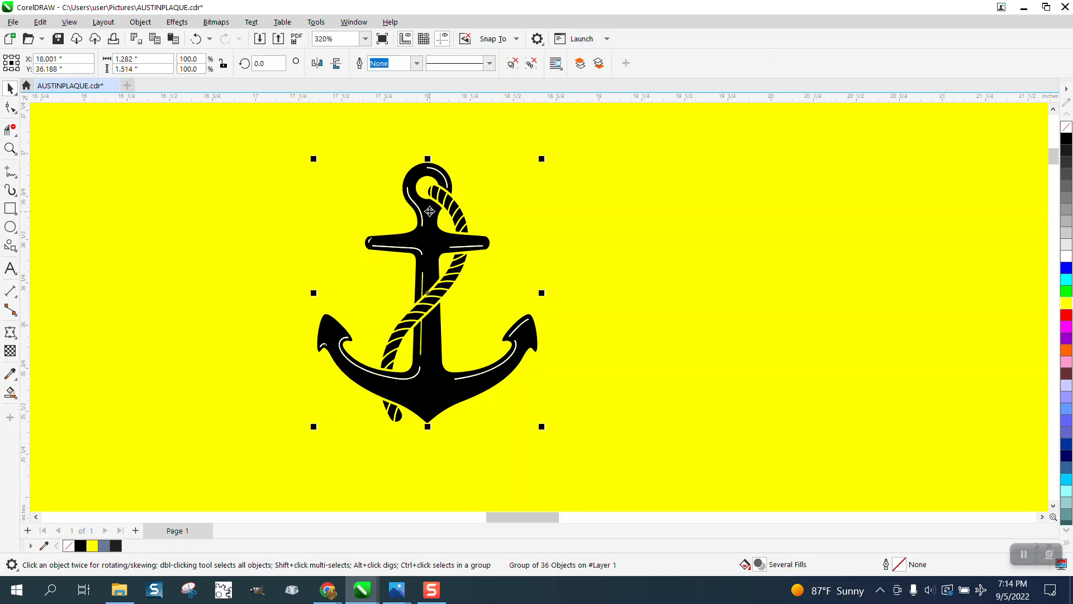
pyautogui.click(140, 22)
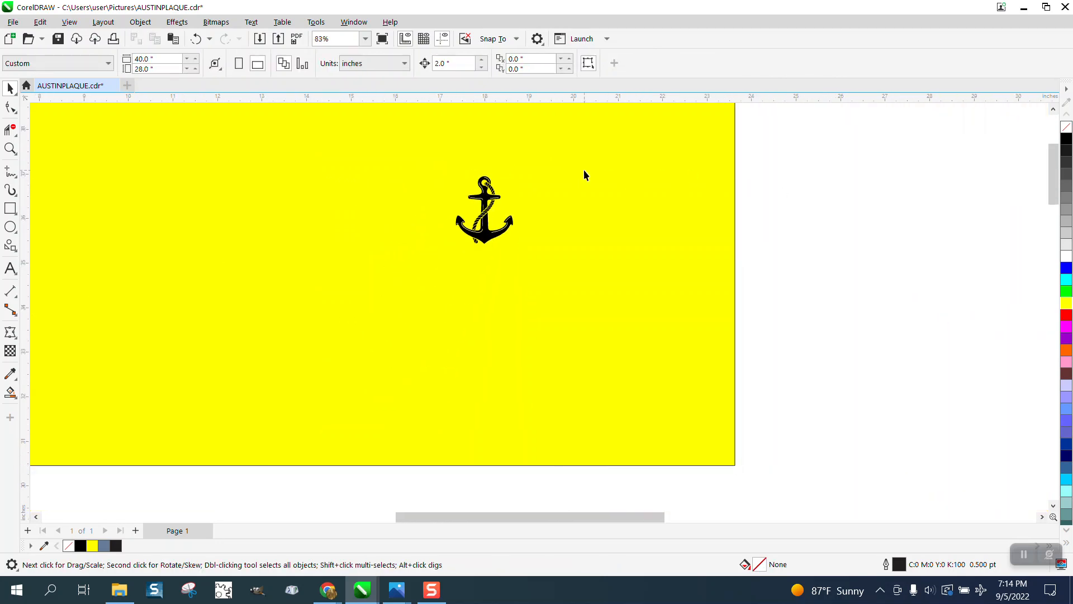
pyautogui.click(486, 198)
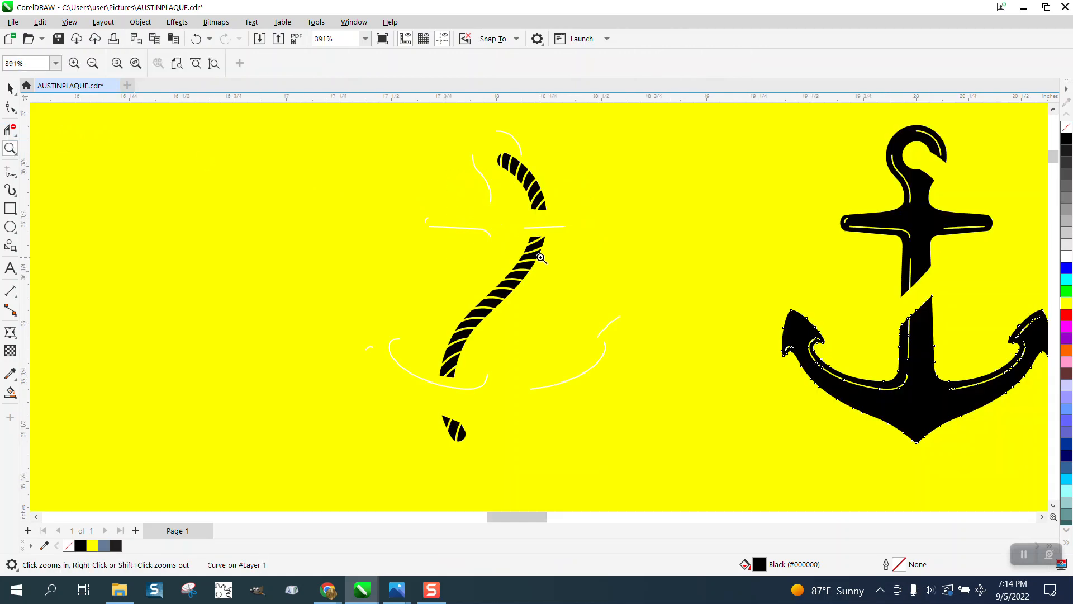
pyautogui.click(914, 370)
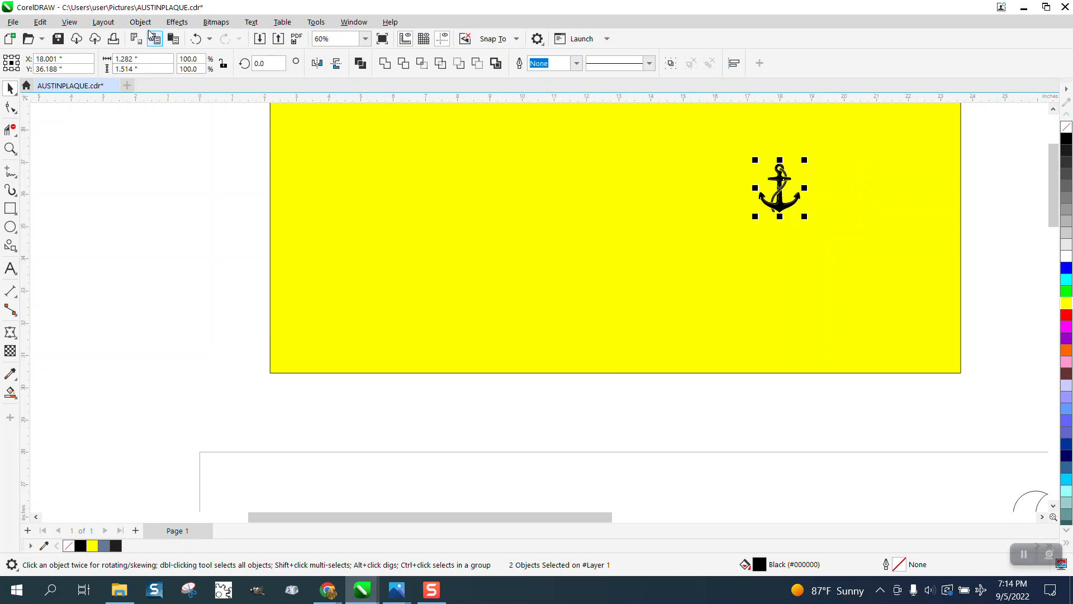
# Group the rope and anchor body into one object via Object > Group
pyautogui.click(139, 22)
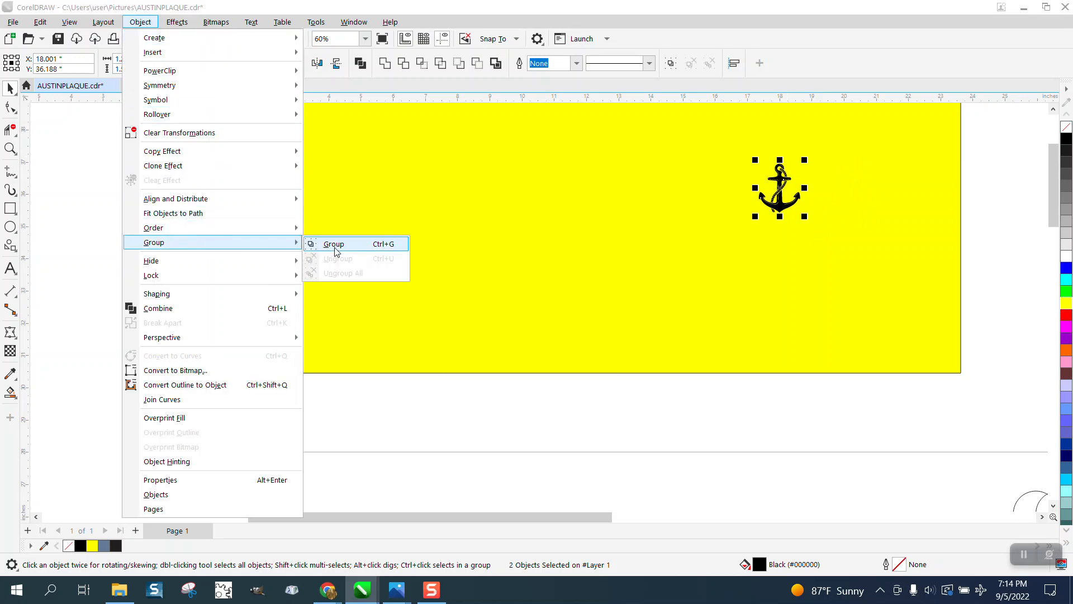
pyautogui.click(333, 244)
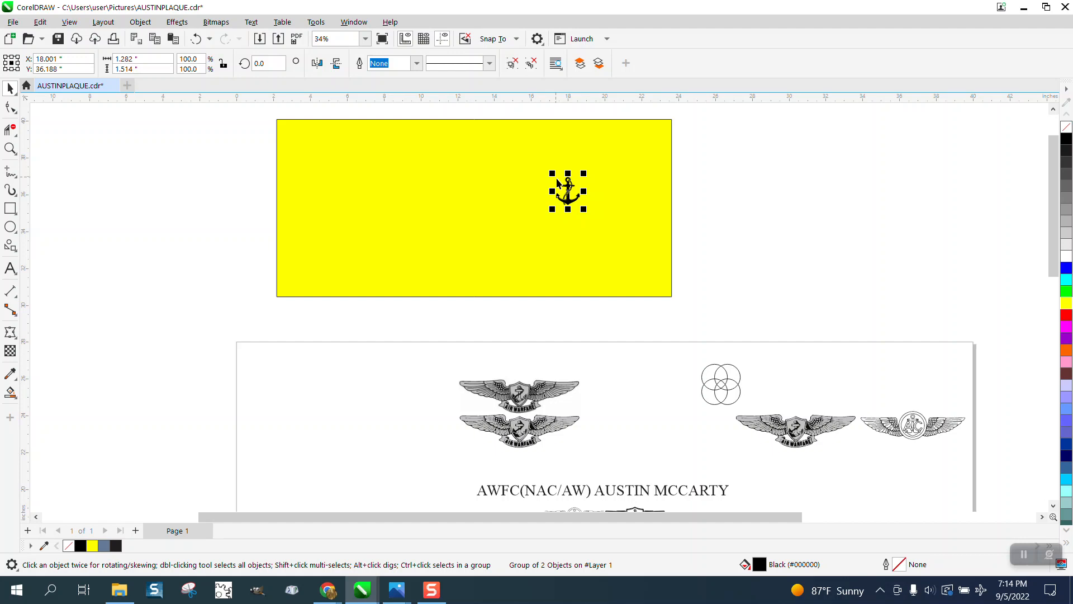
pyautogui.moveTo(568, 190); pyautogui.dragTo(918, 358)
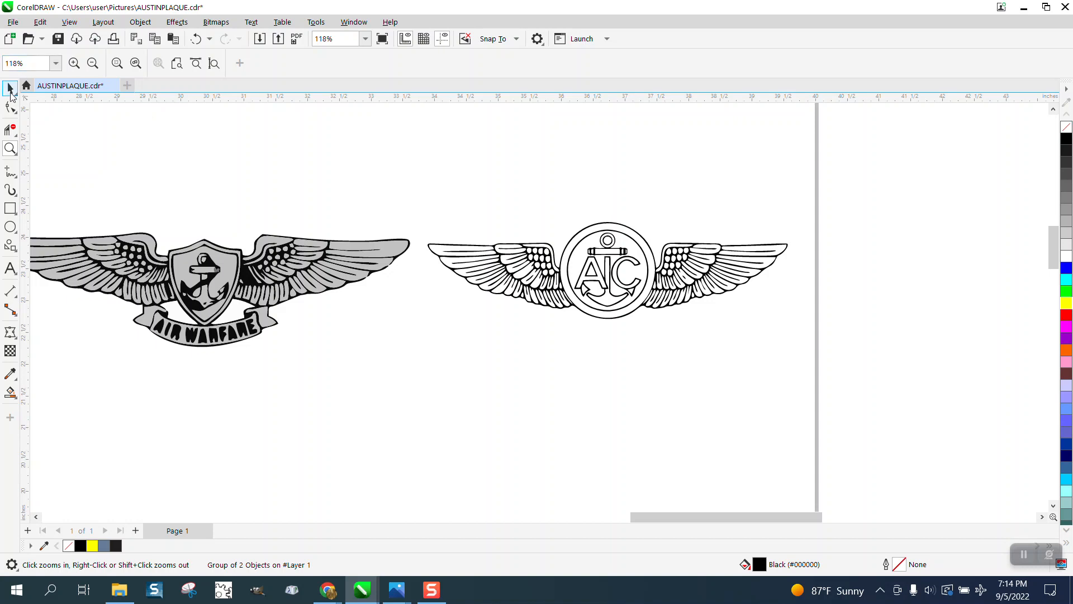
# Duplicate the AIC wings badge below the original and select the top copy's pieces
pyautogui.click(604, 240)
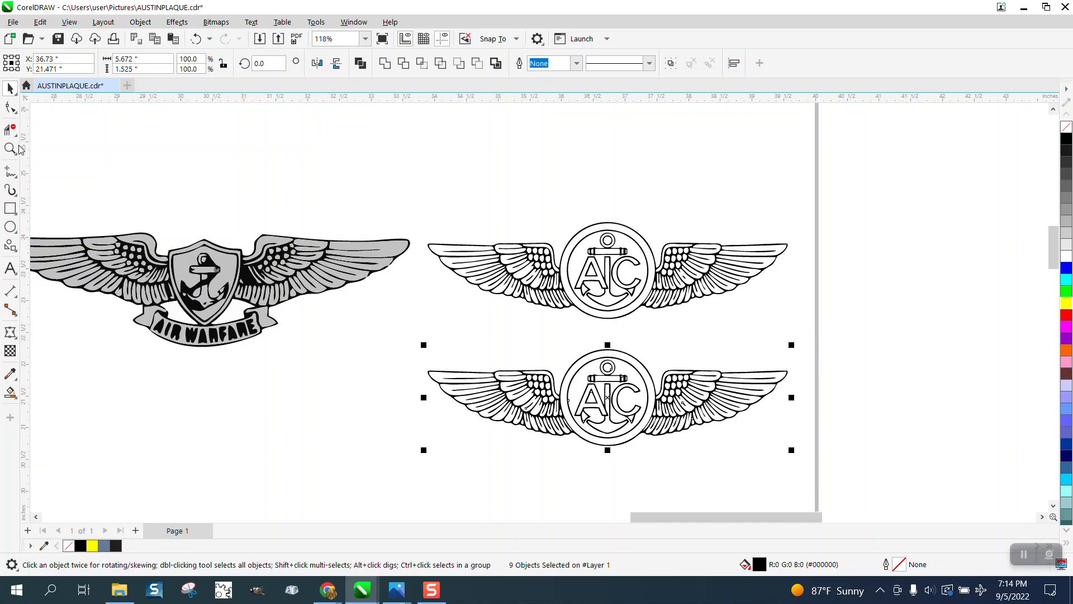
pyautogui.click(10, 129)
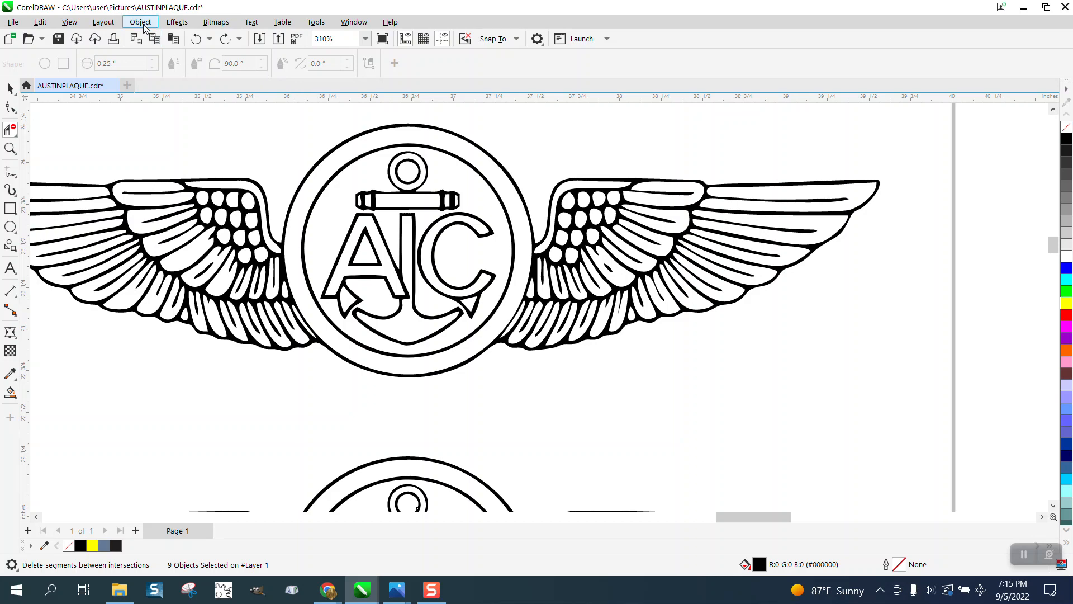
pyautogui.click(140, 21)
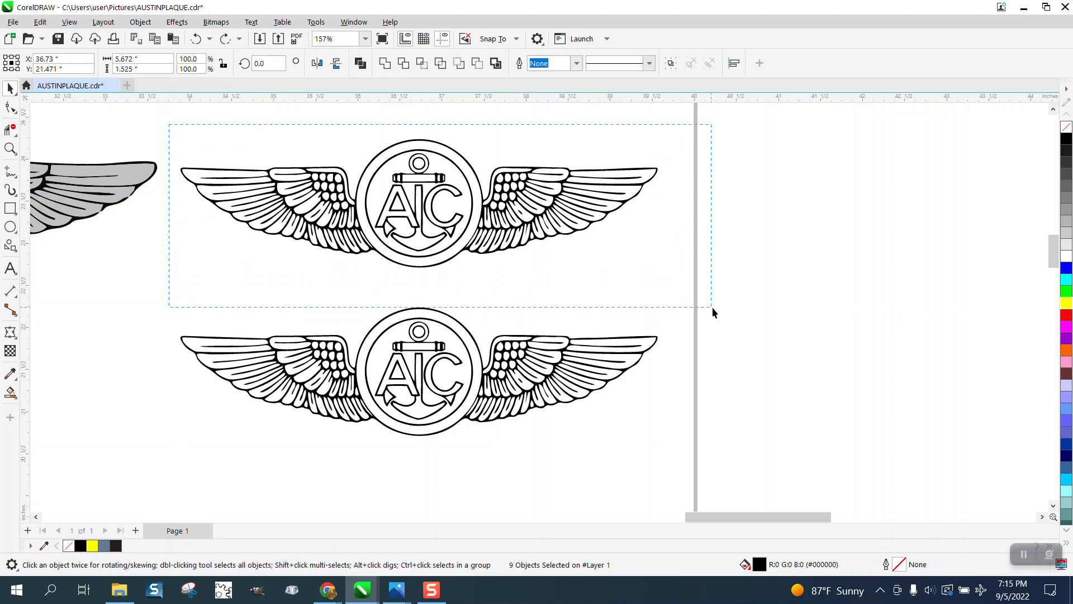
pyautogui.click(140, 22)
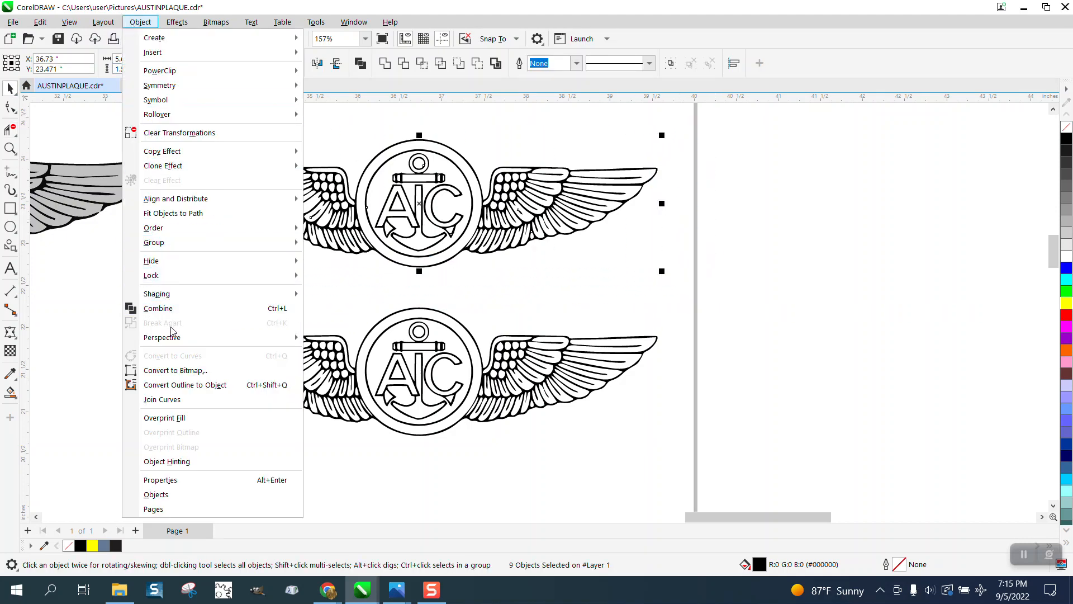
pyautogui.moveTo(151, 262)
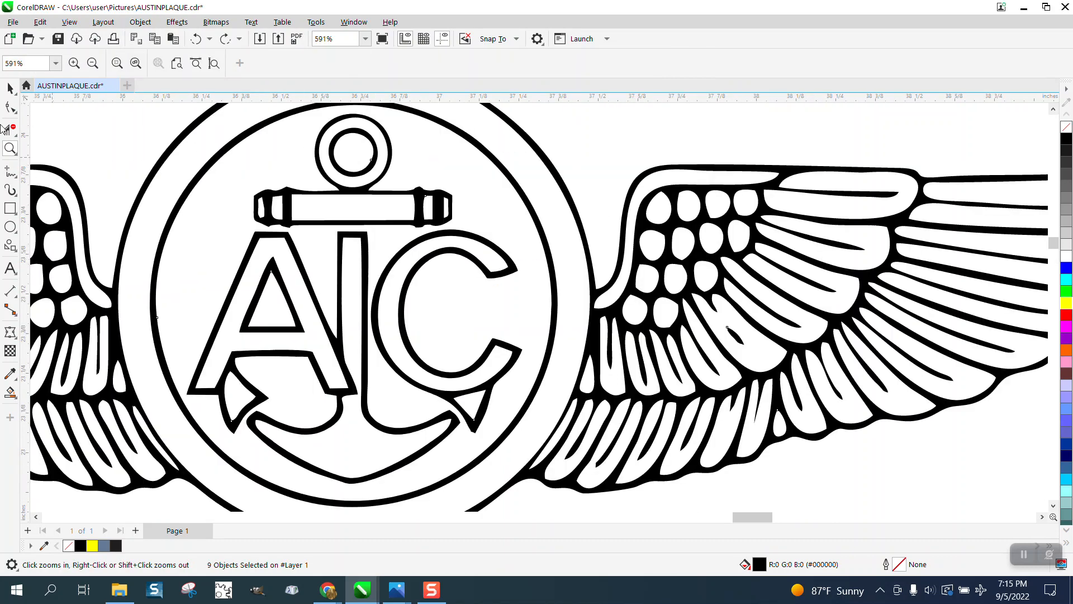
# Delete the anchor and AIC letters and give the wings and circle an unfilled 0.5 pt outline
pyautogui.click(10, 107)
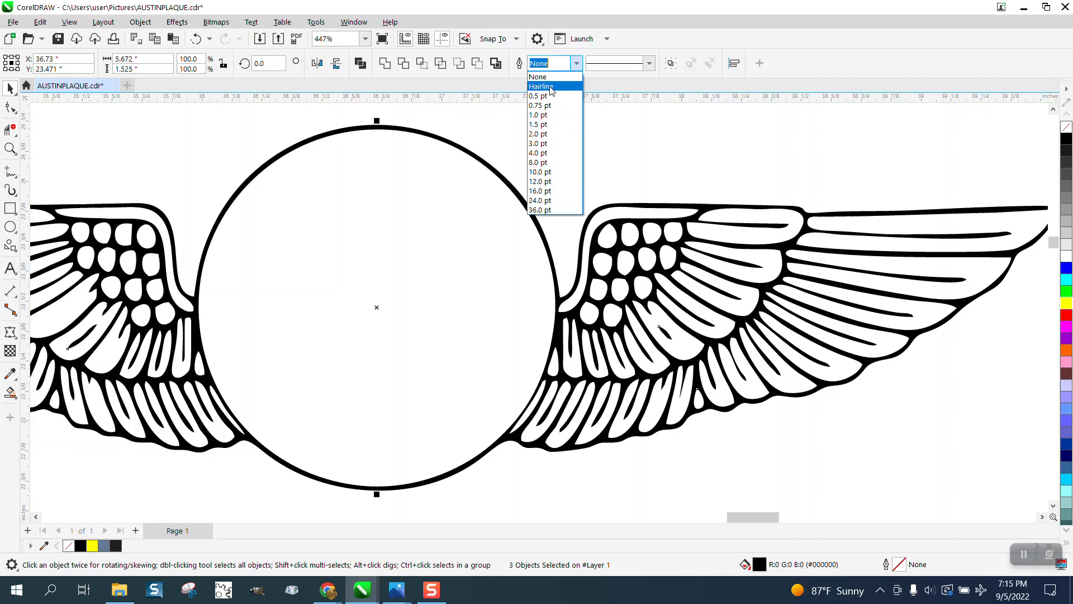
pyautogui.click(540, 95)
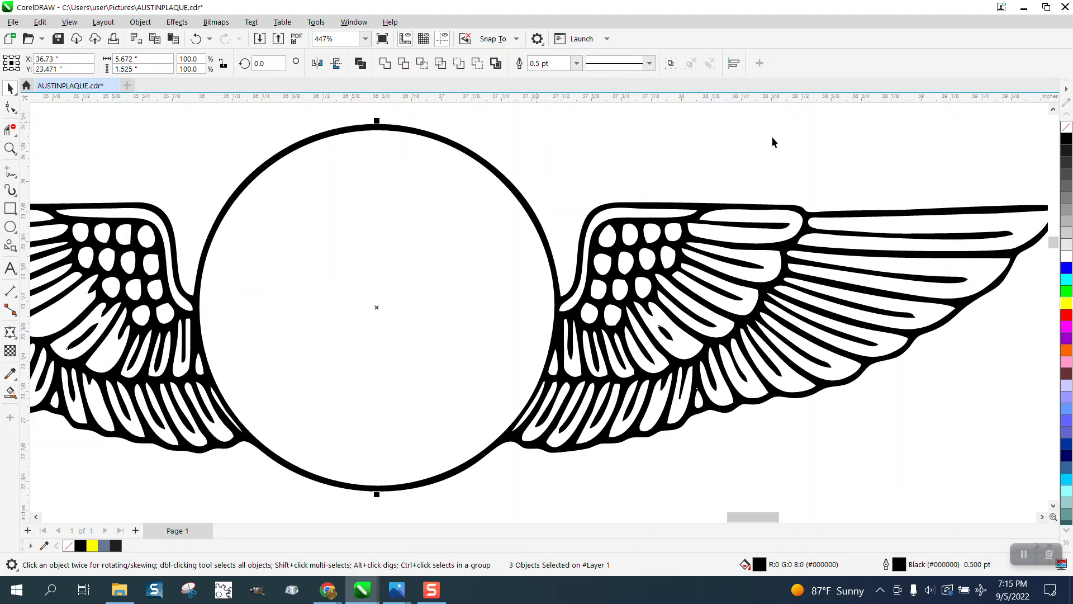
pyautogui.moveTo(962, 129)
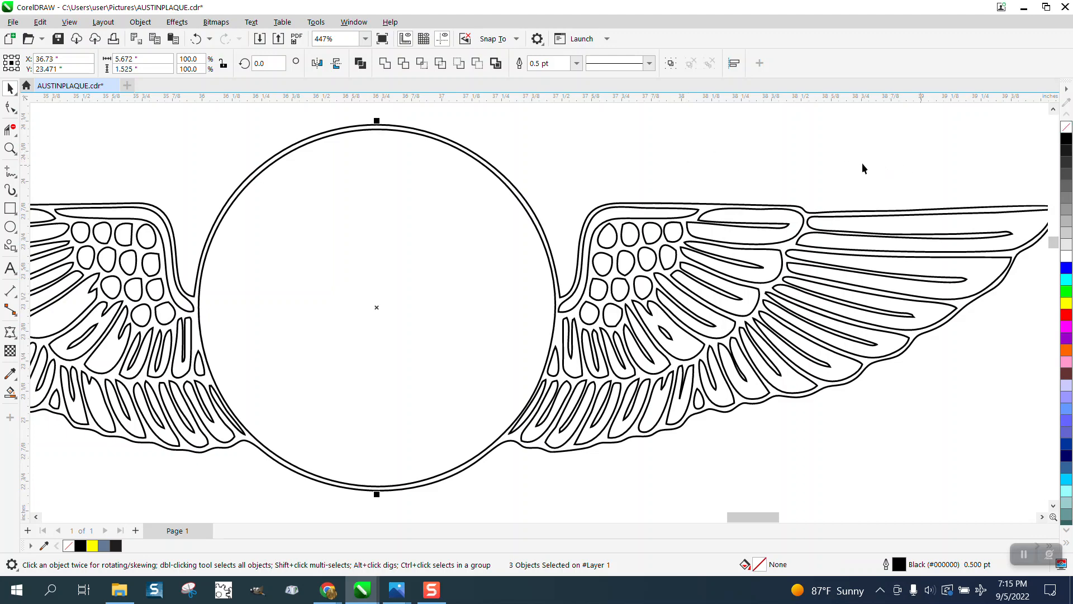
pyautogui.moveTo(220, 301)
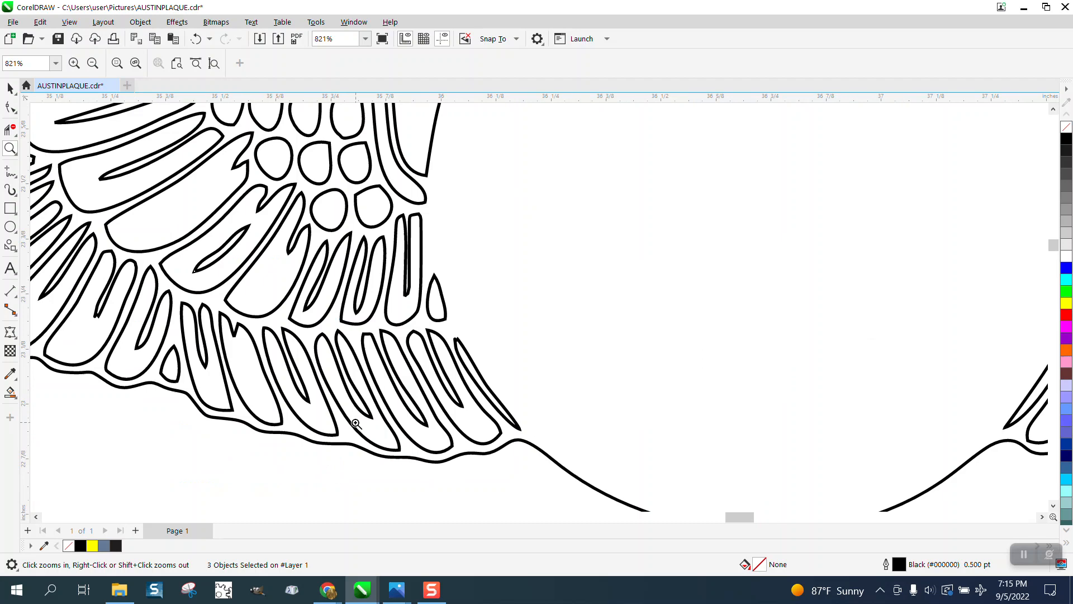
# Break the wing outline apart at the wing-circle junction nodes and remove the circle segments
pyautogui.click(10, 107)
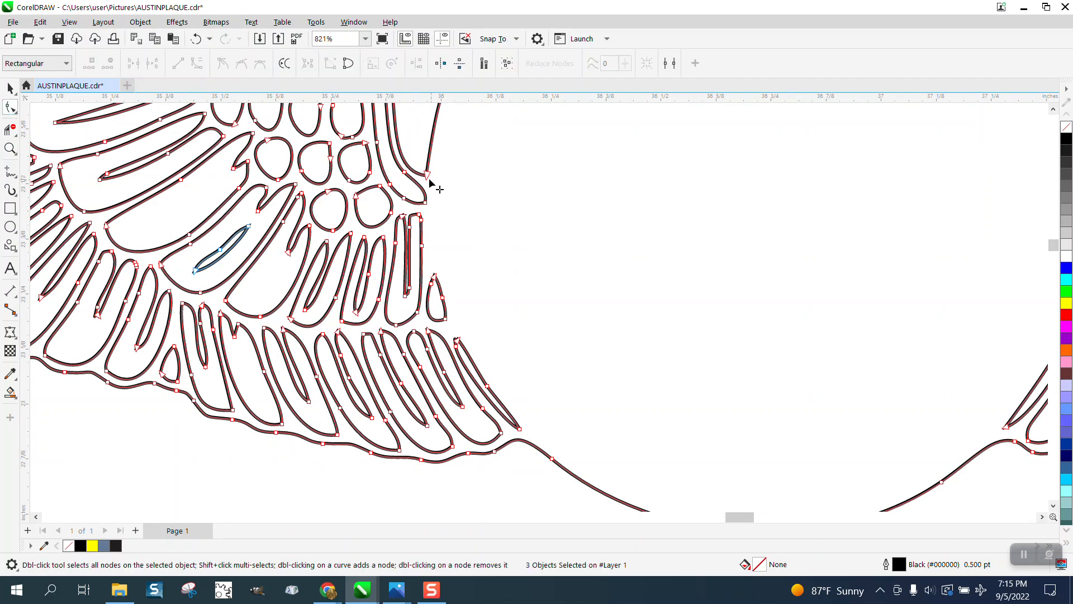
pyautogui.moveTo(435, 186)
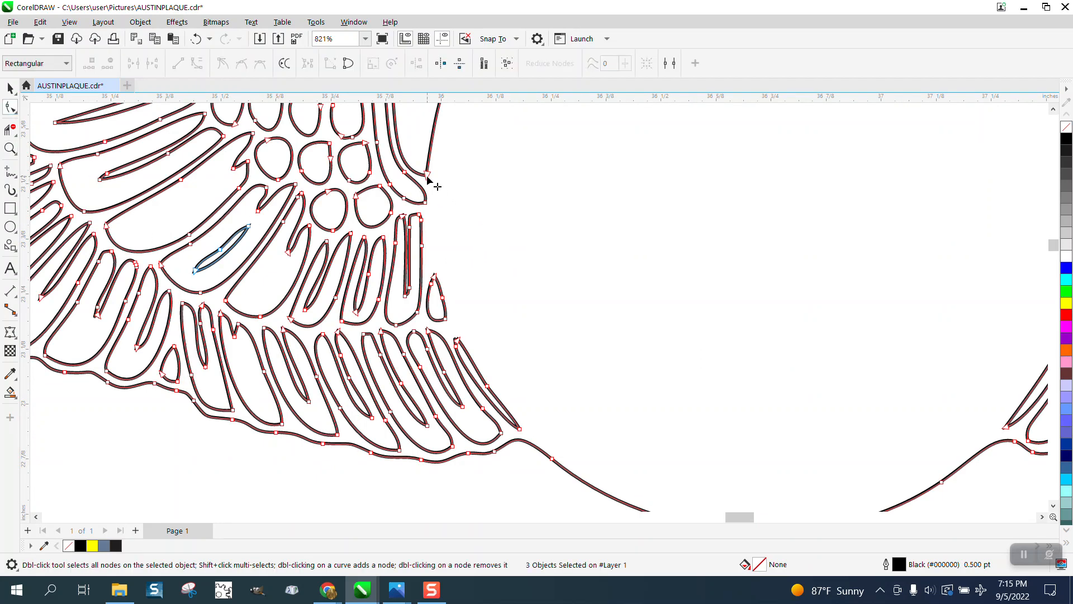
pyautogui.rightClick(429, 177)
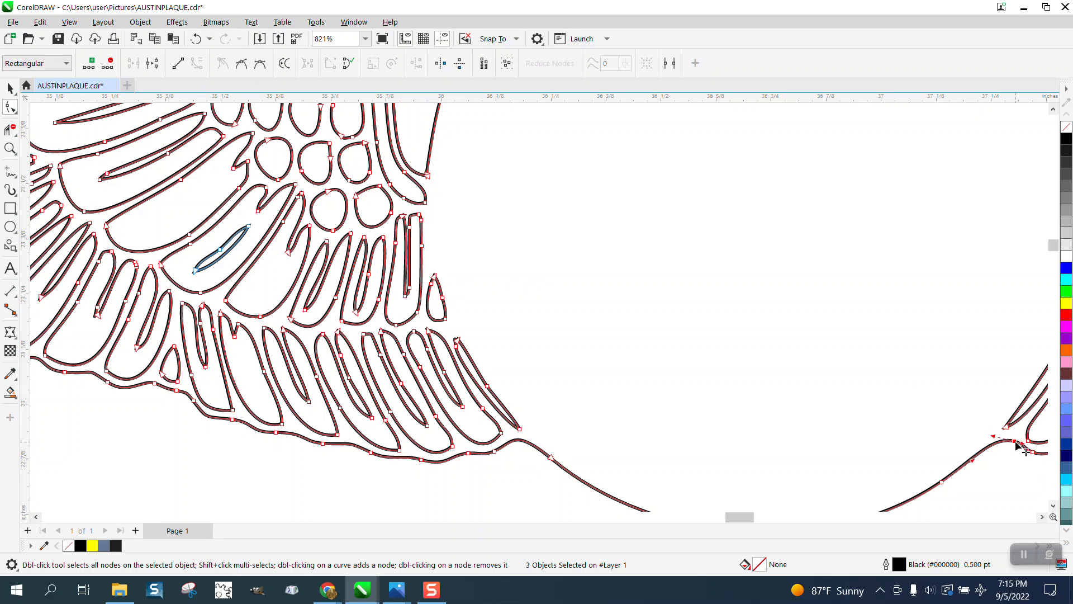
pyautogui.rightClick(1020, 445)
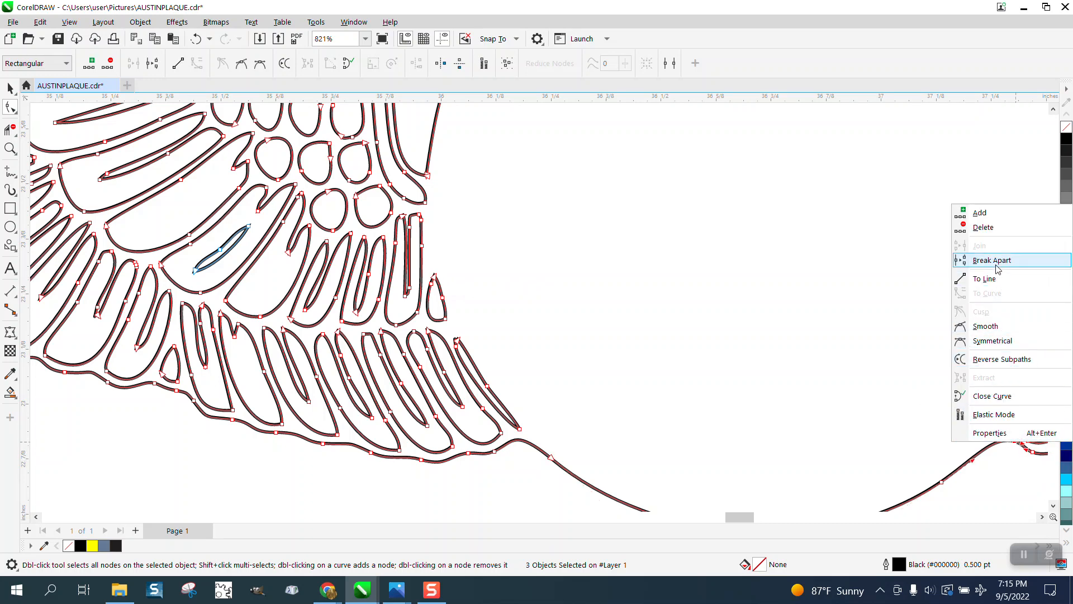
pyautogui.click(992, 260)
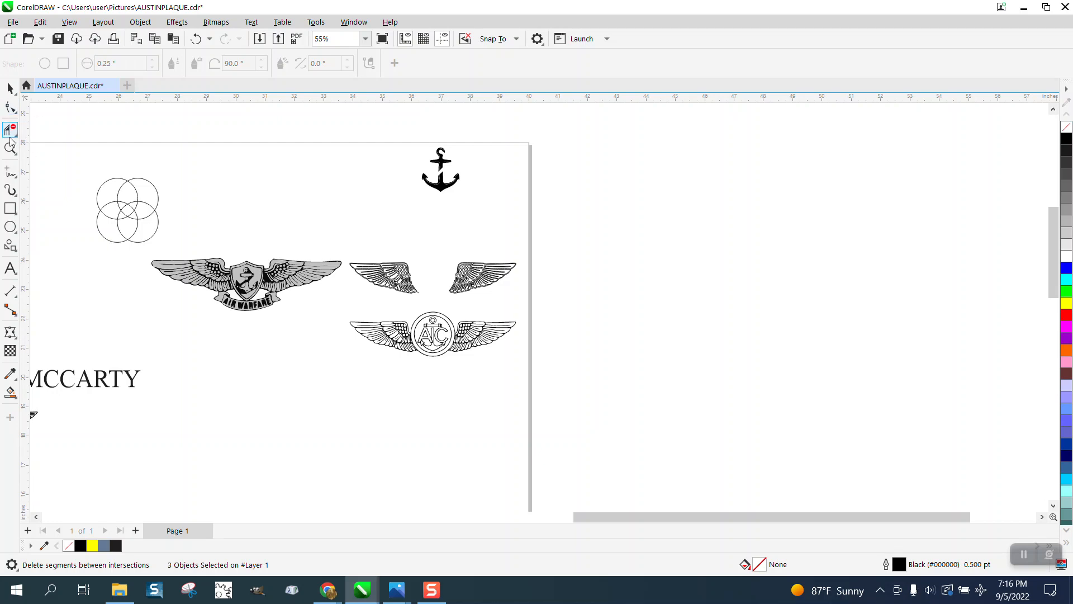
# Arrange four overlapping circles and Smart Fill their centre intersection into a black shield
pyautogui.click(10, 89)
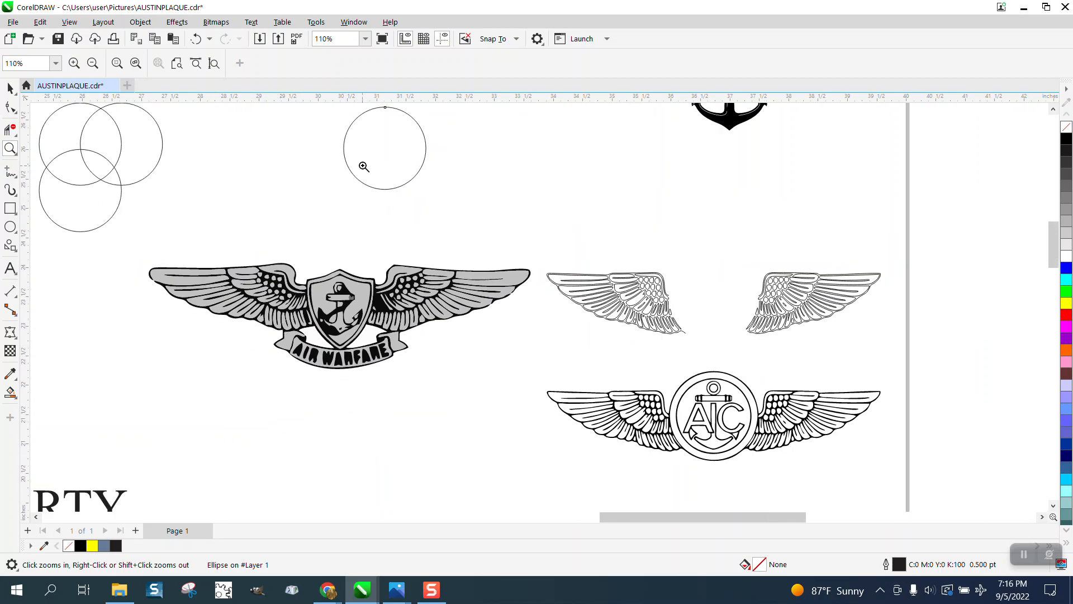
pyautogui.click(385, 148)
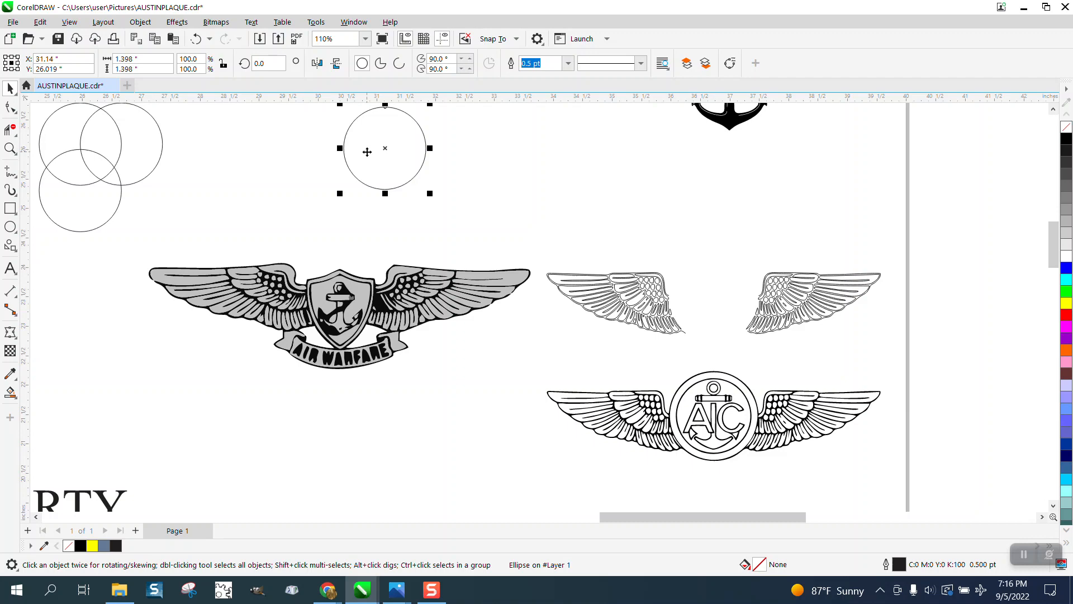
pyautogui.moveTo(387, 149)
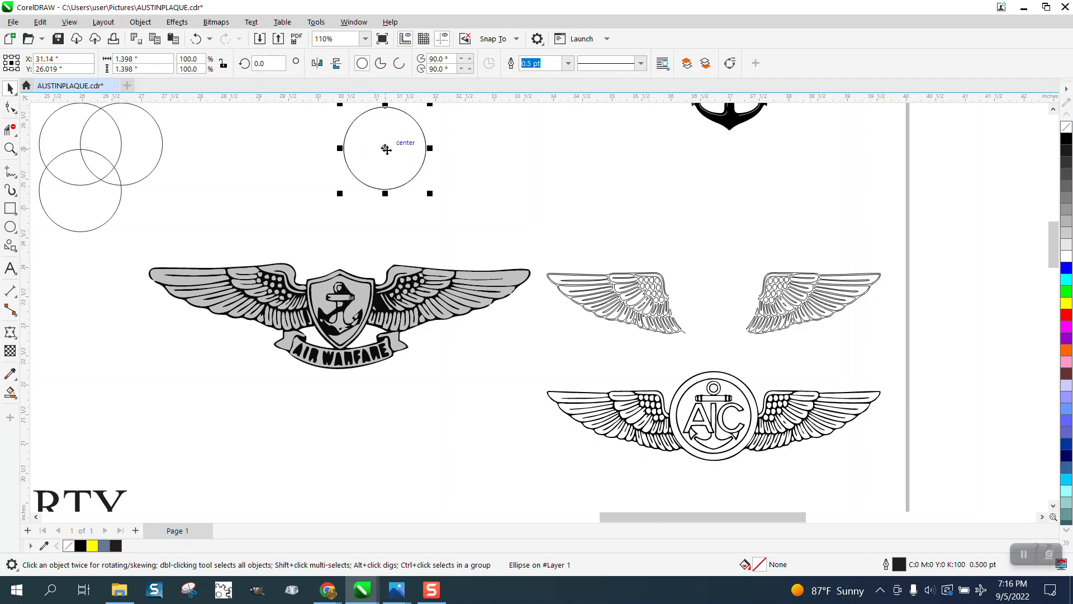
pyautogui.moveTo(385, 149); pyautogui.dragTo(424, 149)
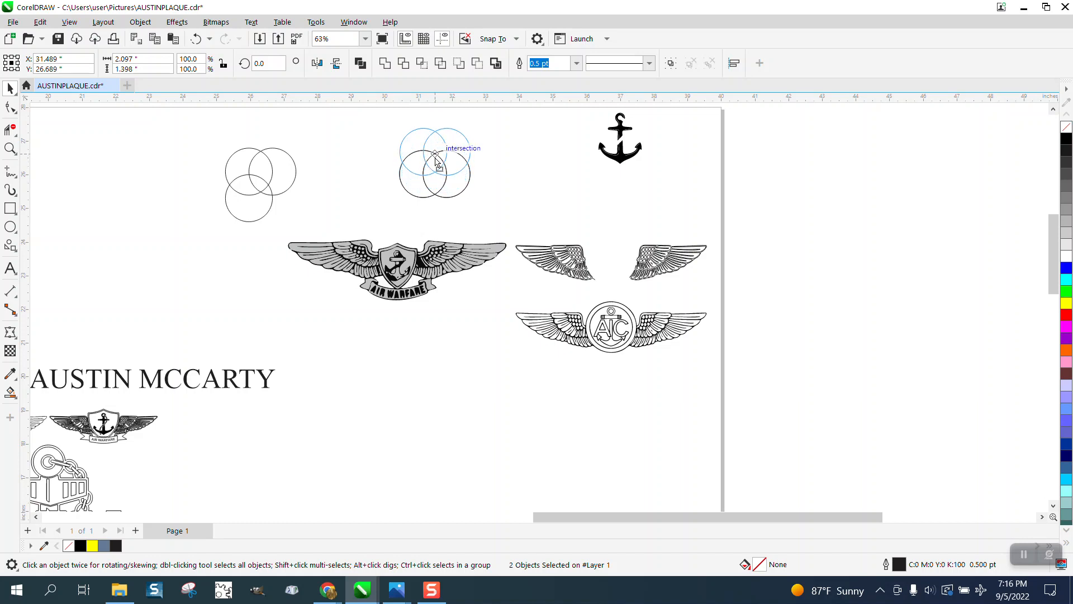
pyautogui.click(436, 162)
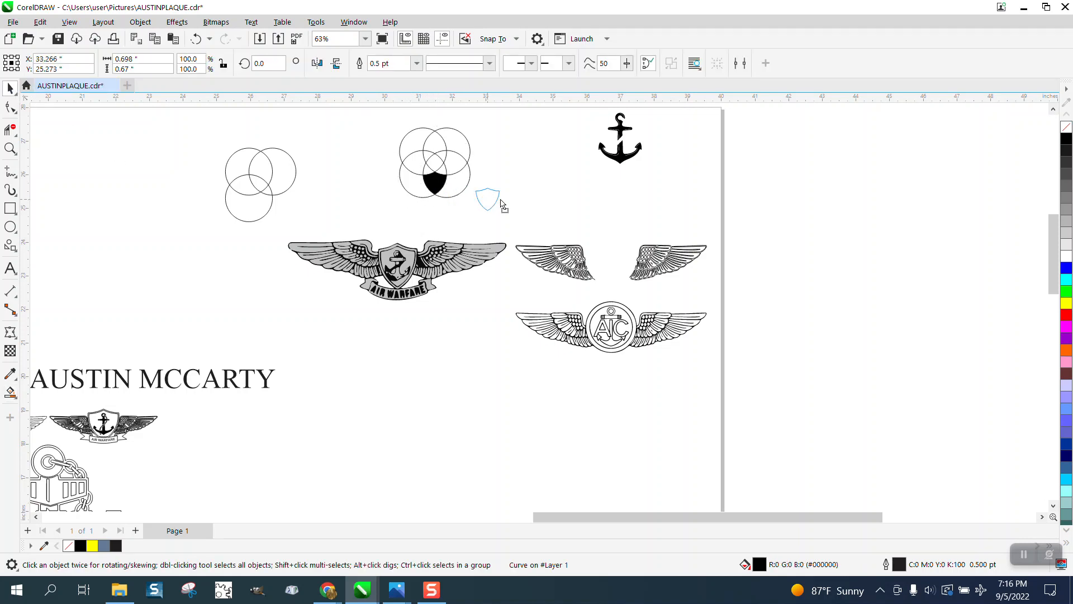
pyautogui.click(487, 199)
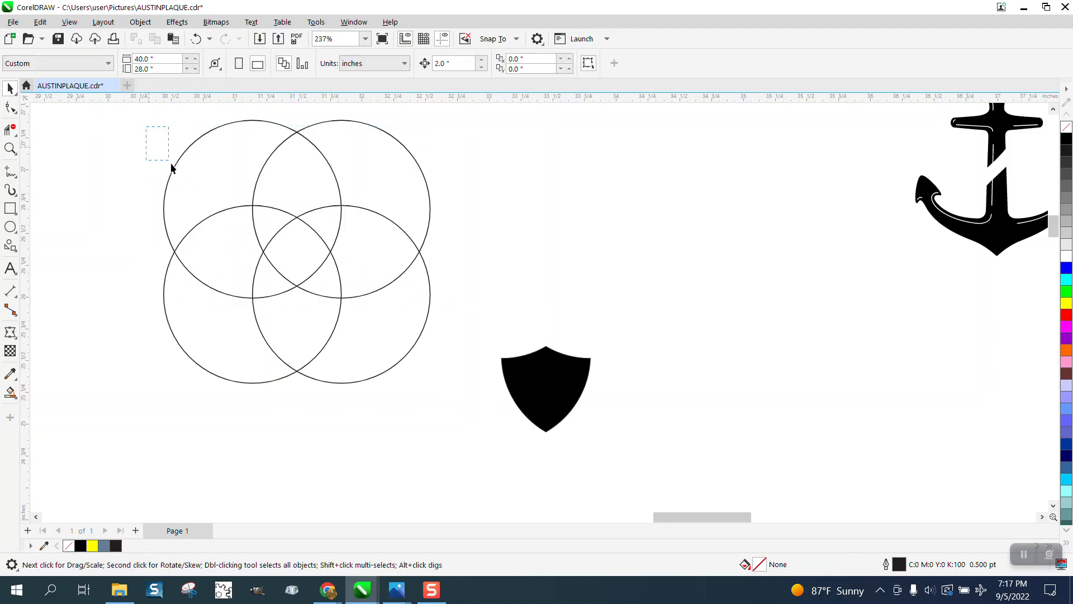
# Smart Fill the circle intersection again and move the new shield out toward the wings
pyautogui.moveTo(156, 128); pyautogui.dragTo(504, 305)
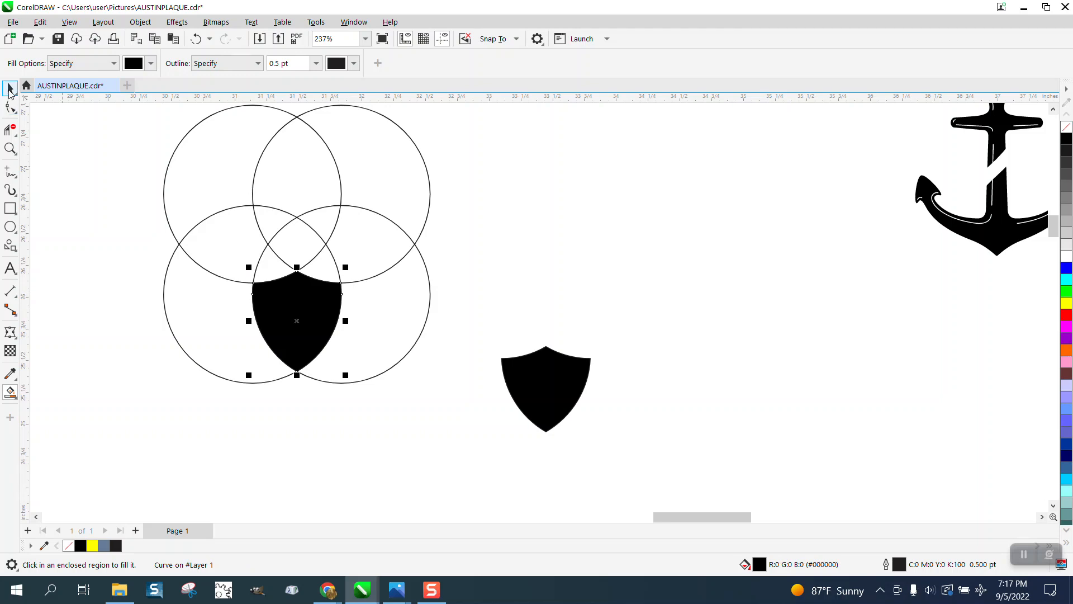
pyautogui.moveTo(296, 321); pyautogui.dragTo(686, 329)
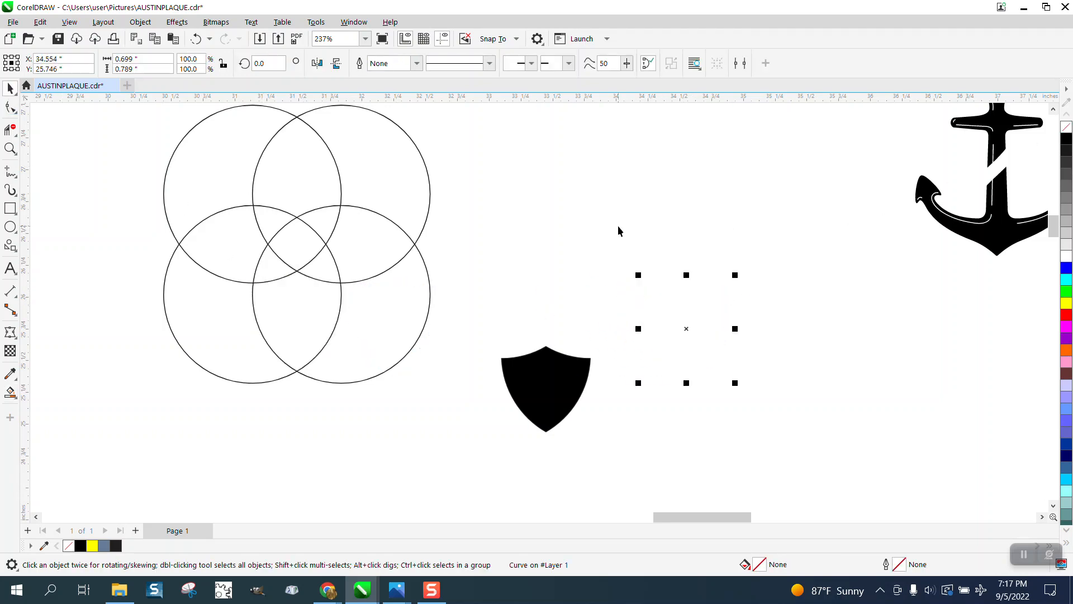
pyautogui.scroll(-3)
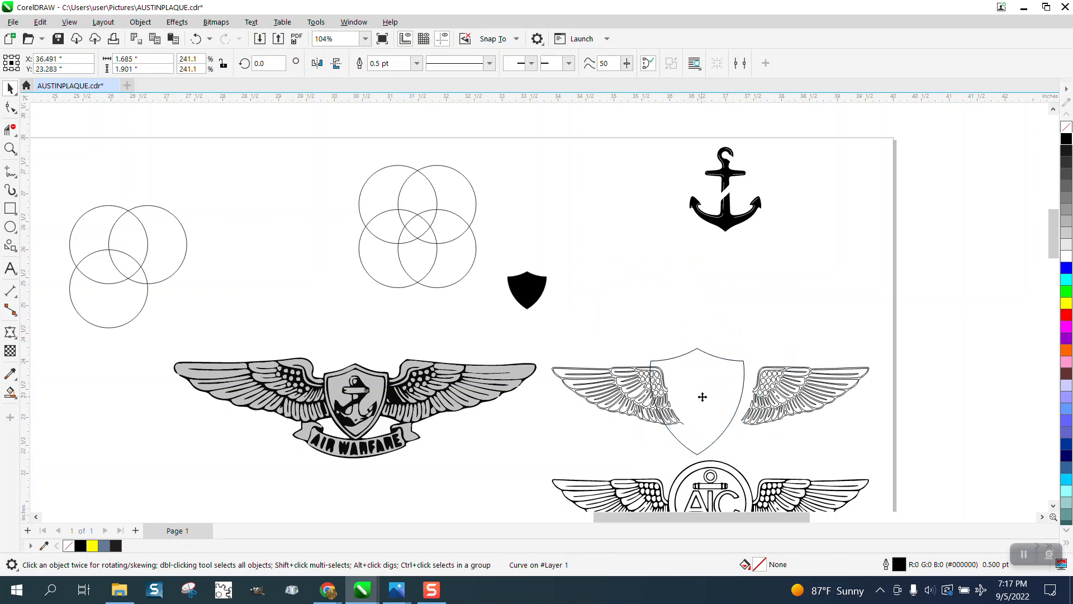
# Contour the shield with 1 step at 0.03-inch offset, then break the contour apart
pyautogui.click(701, 397)
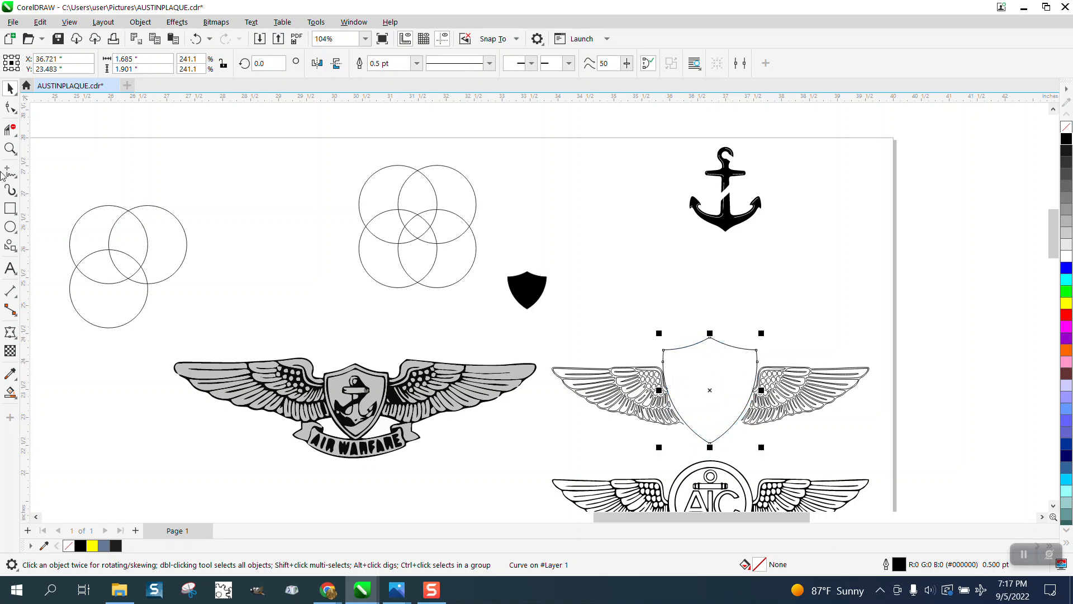
pyautogui.click(10, 148)
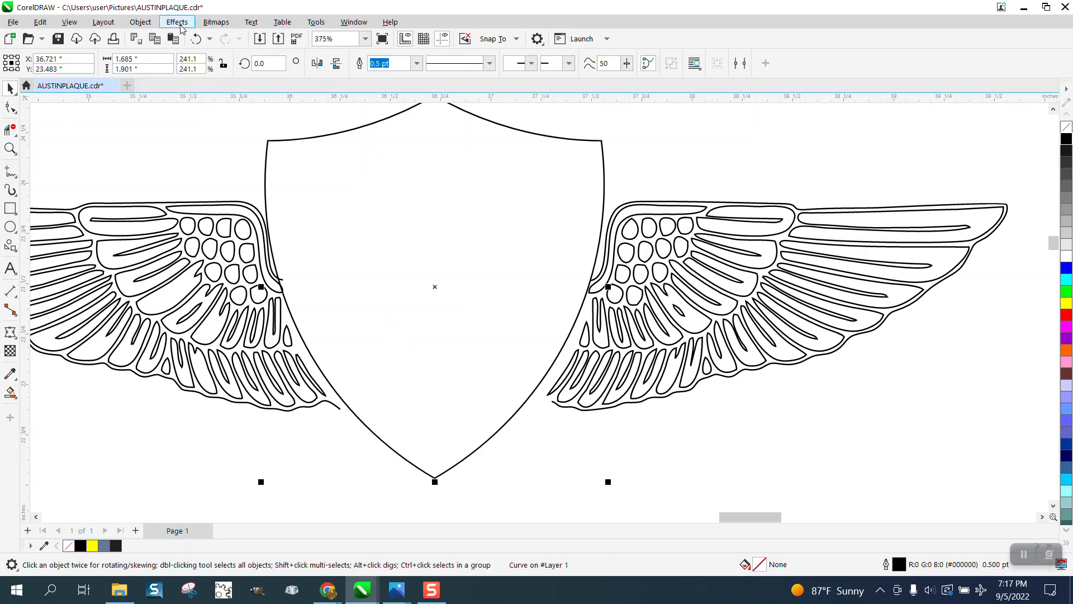
pyautogui.click(177, 22)
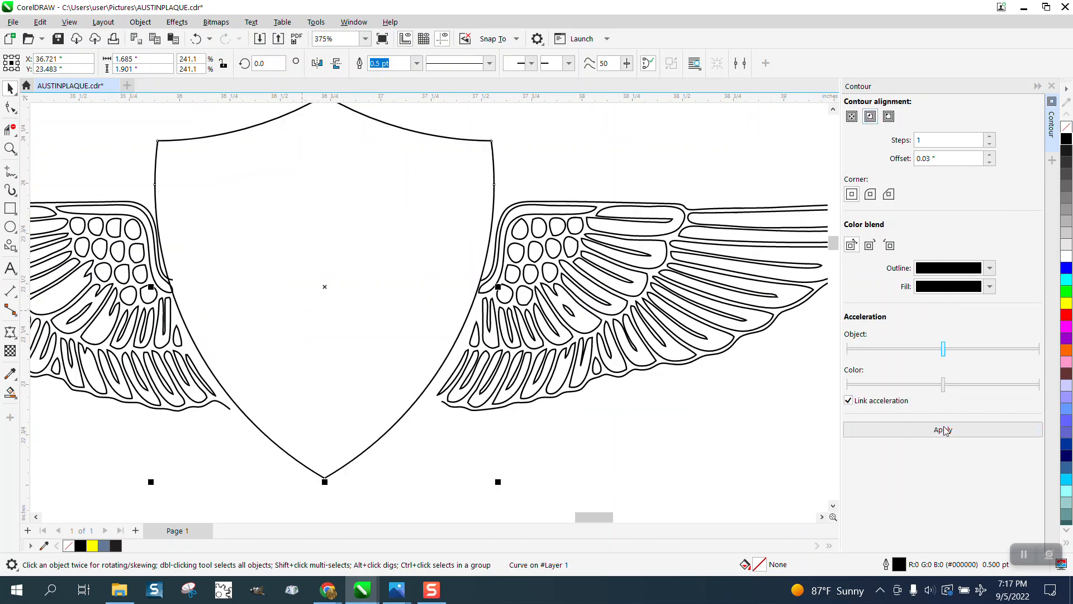
pyautogui.click(943, 429)
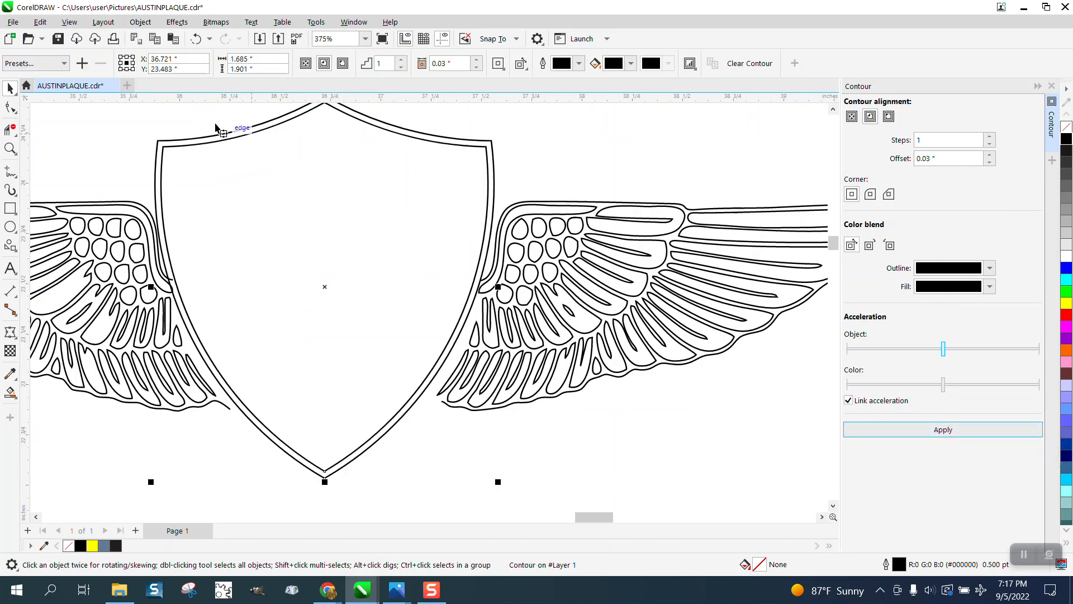
pyautogui.click(140, 22)
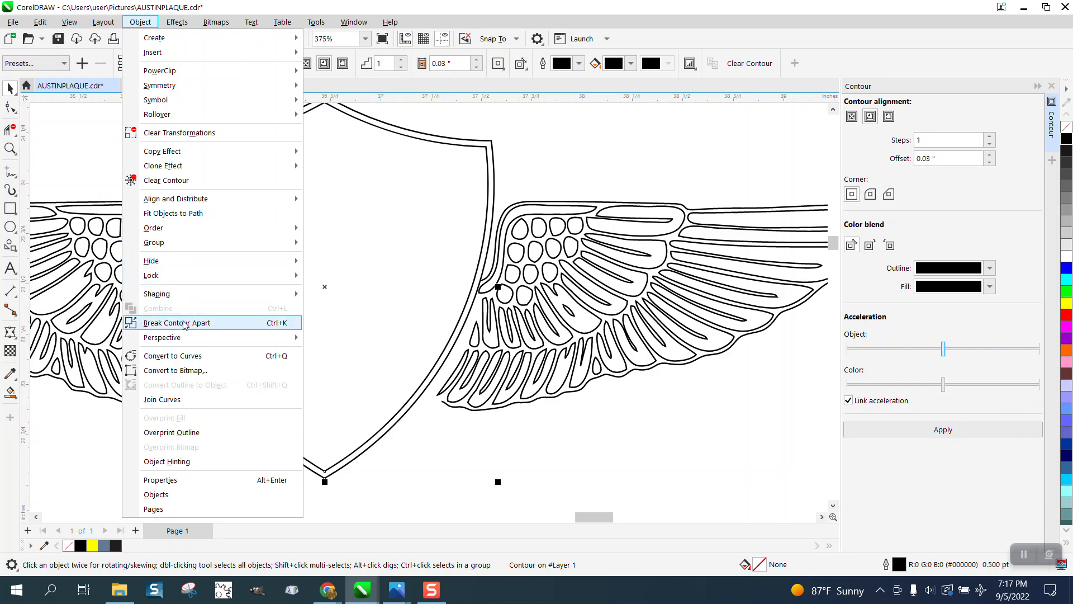
pyautogui.click(177, 323)
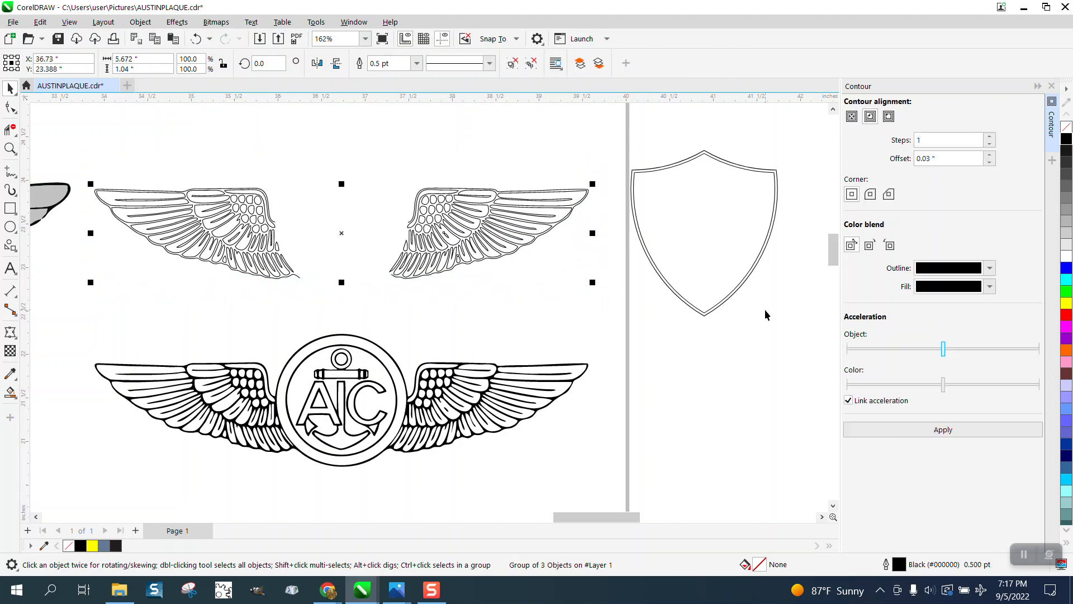
pyautogui.moveTo(623, 155)
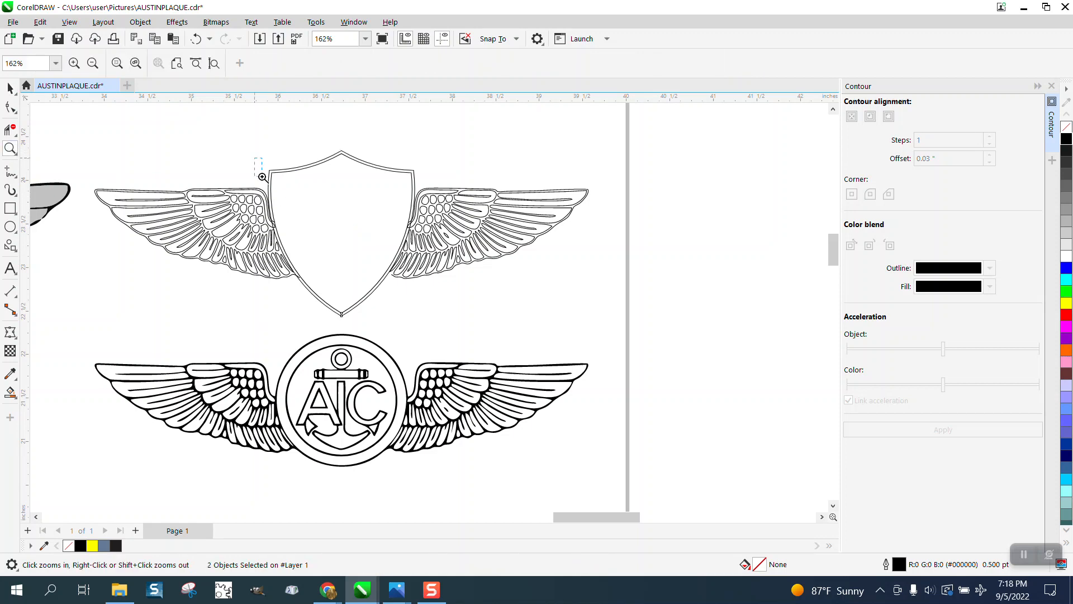
# Zoom in on where the shield overlaps the wings
pyautogui.click(262, 177)
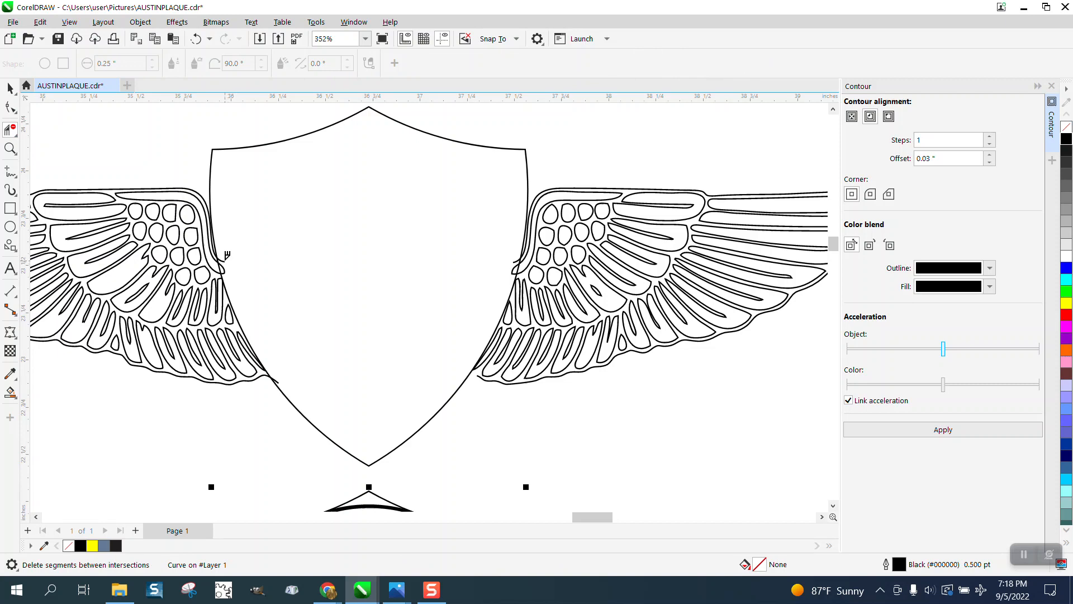
pyautogui.moveTo(284, 378)
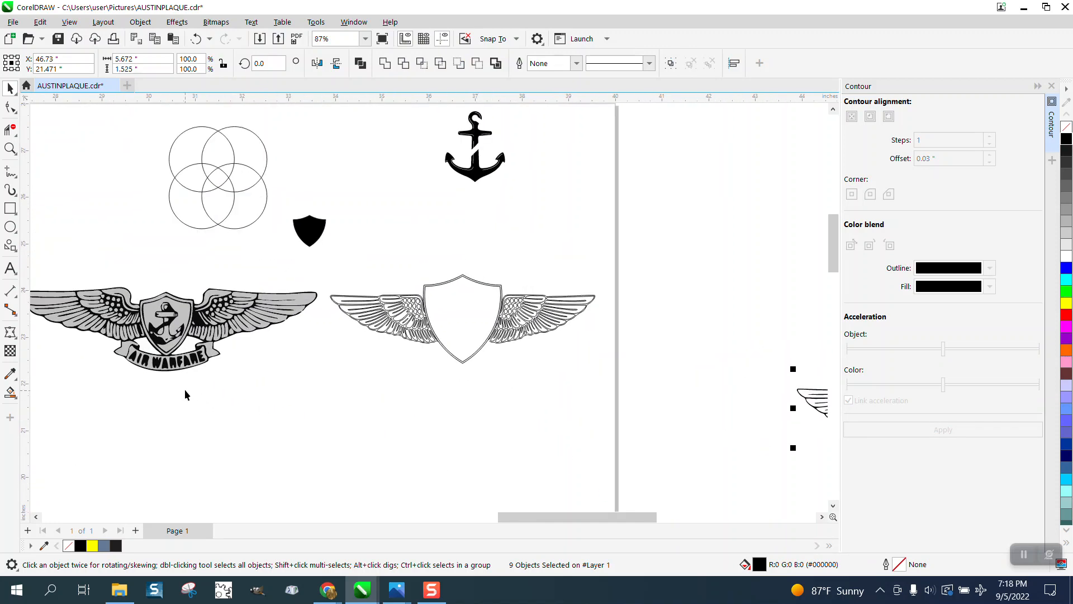
# Draw the ribbon banner preset from Common Shapes beneath the shield
pyautogui.click(308, 231)
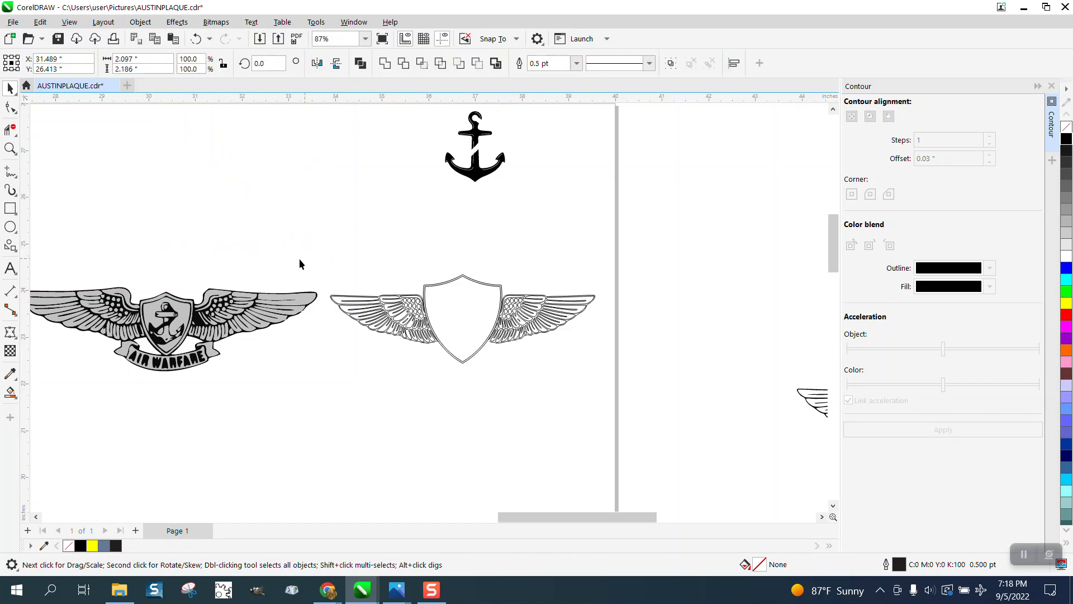
pyautogui.click(10, 244)
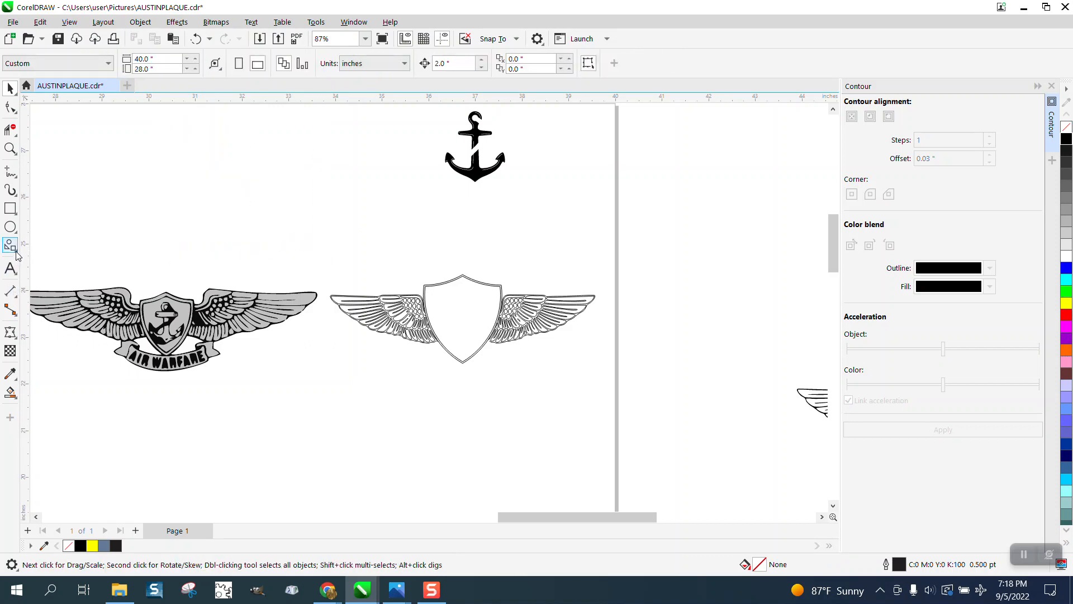
pyautogui.click(10, 245)
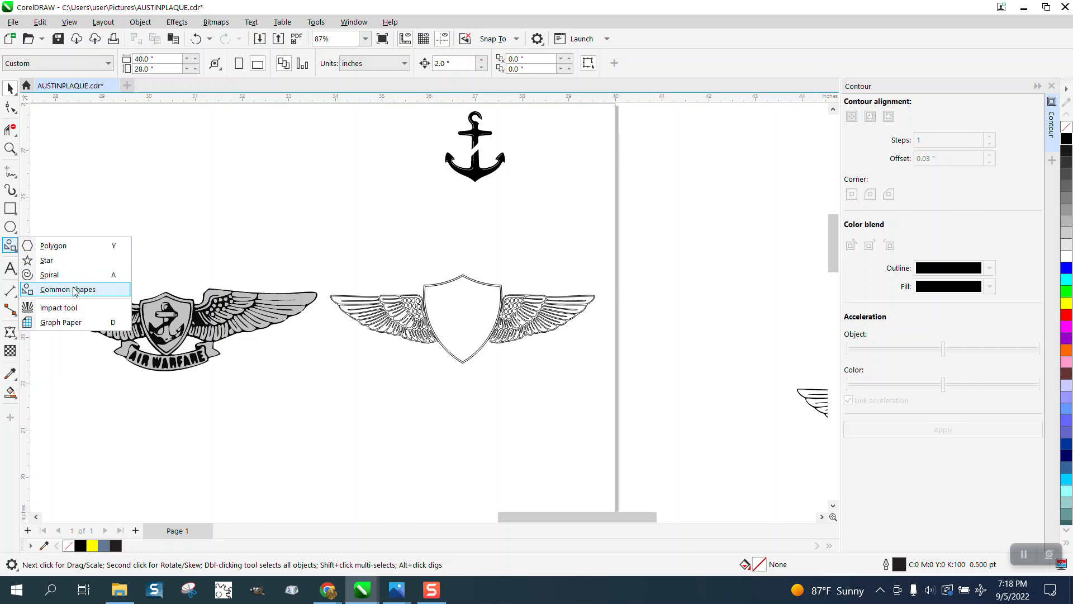
pyautogui.click(67, 289)
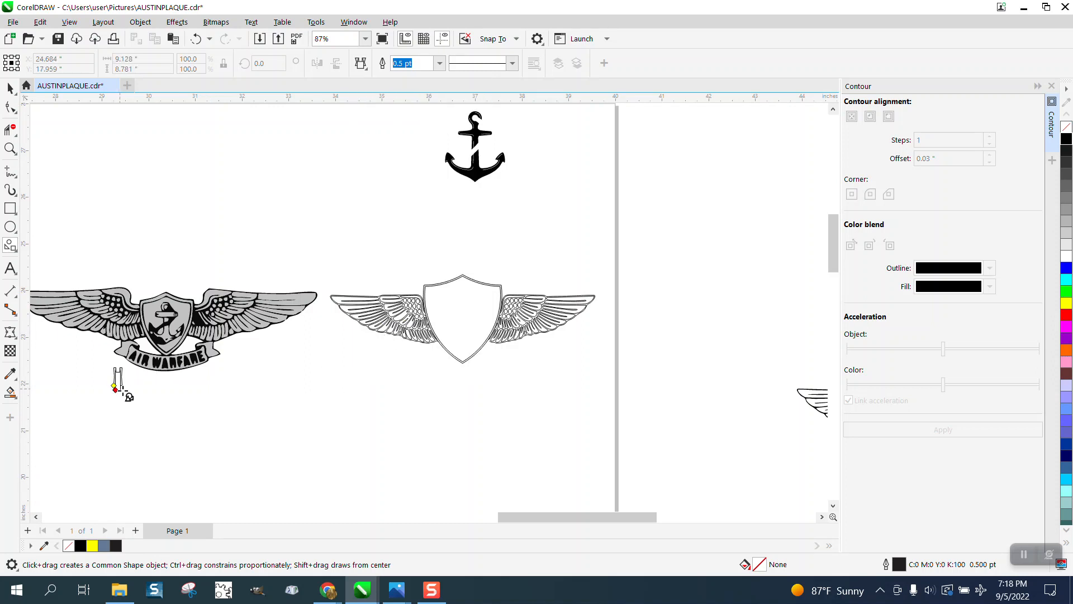
pyautogui.moveTo(115, 370); pyautogui.dragTo(220, 397)
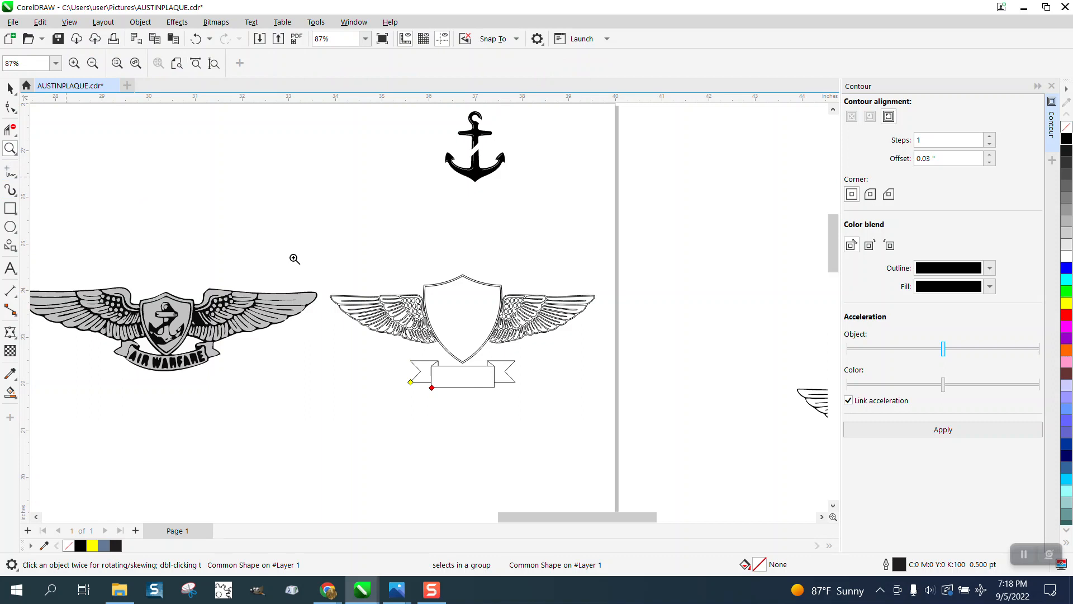
pyautogui.click(295, 259)
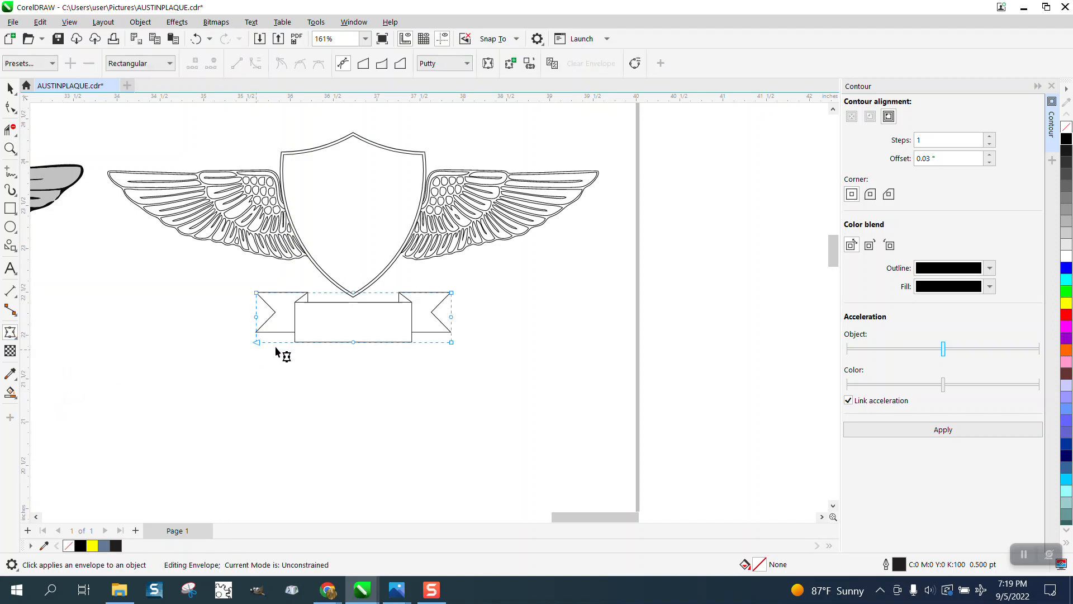
pyautogui.moveTo(353, 310)
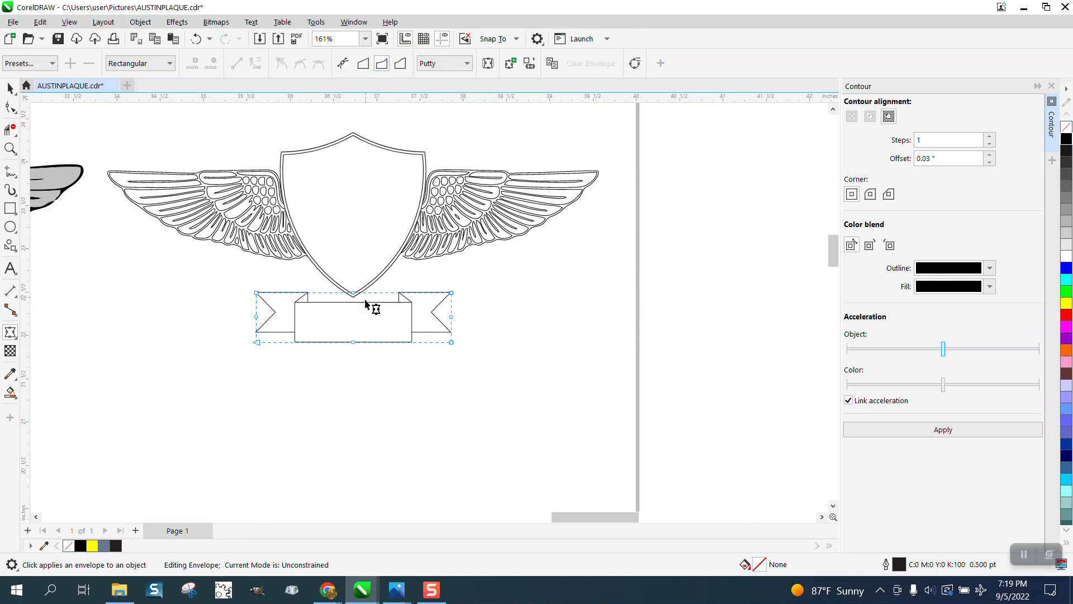
# Drag the banner's bottom edge down and its top edge up toward the shield
pyautogui.moveTo(353, 305); pyautogui.dragTo(353, 357)
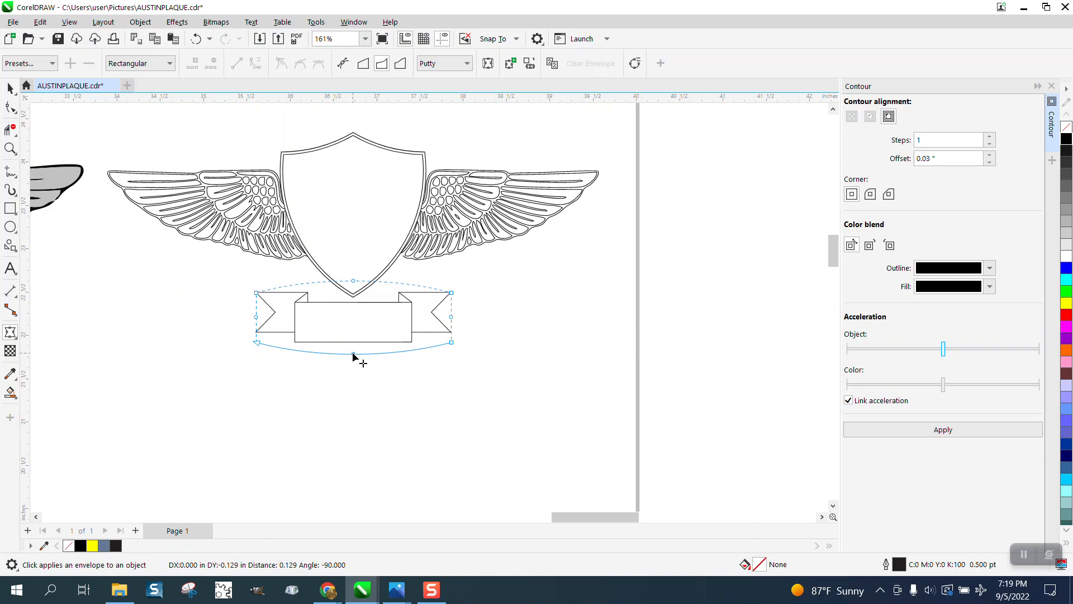
pyautogui.moveTo(354, 357); pyautogui.dragTo(353, 335)
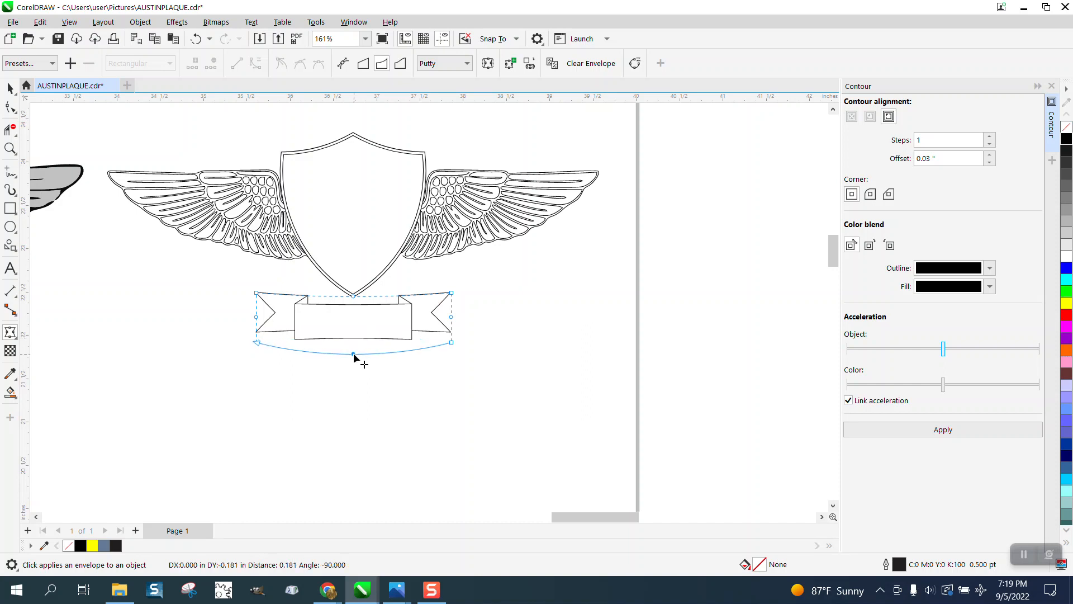
pyautogui.moveTo(353, 343); pyautogui.dragTo(354, 322)
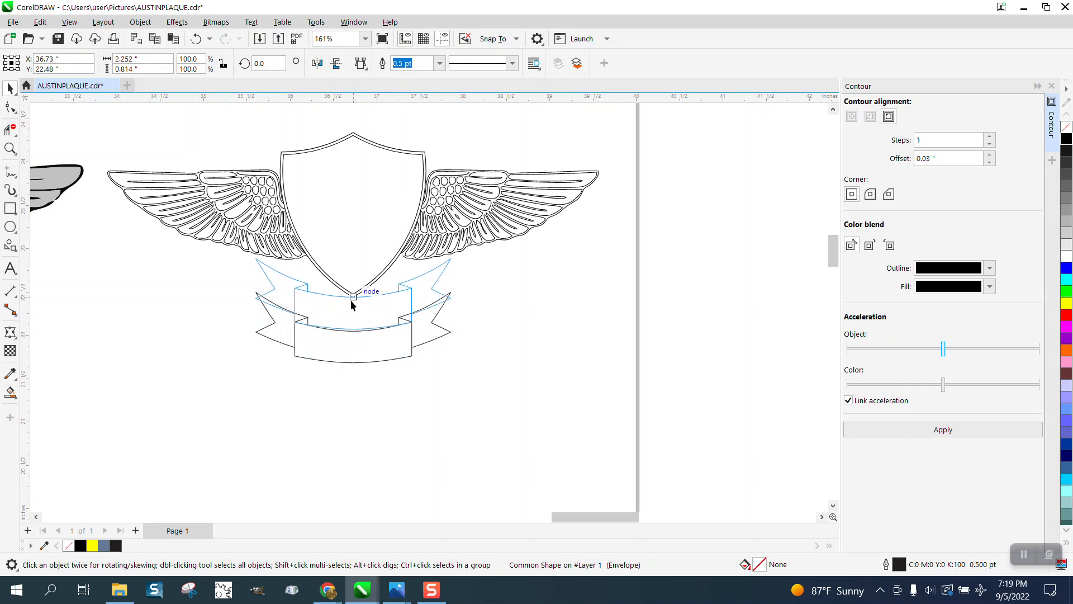
# Smart-fill the banner's middle section and drag the filled band off to the side
pyautogui.click(353, 296)
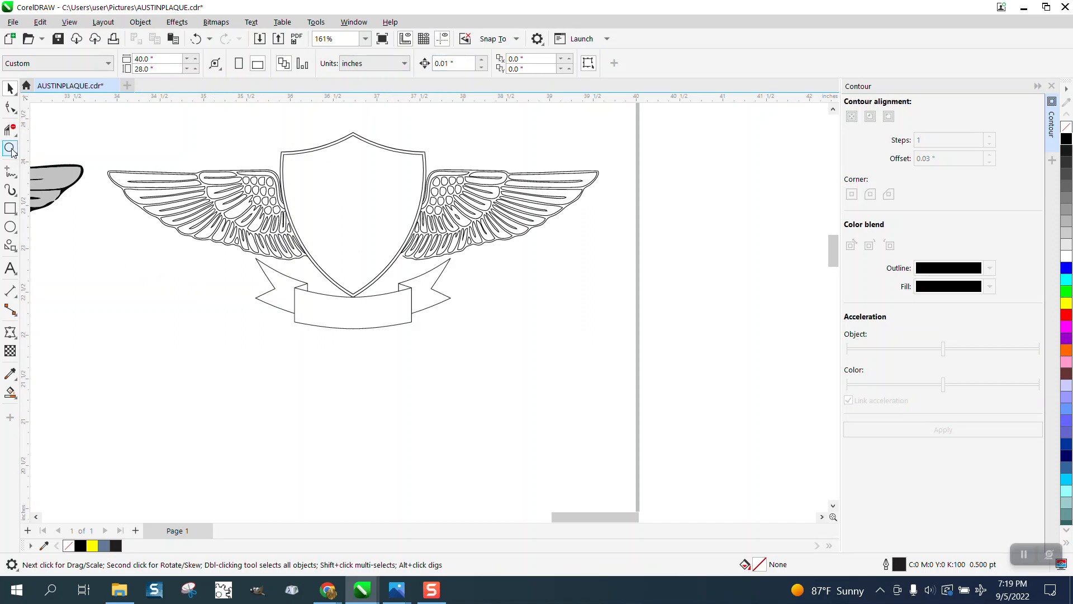
pyautogui.click(353, 307)
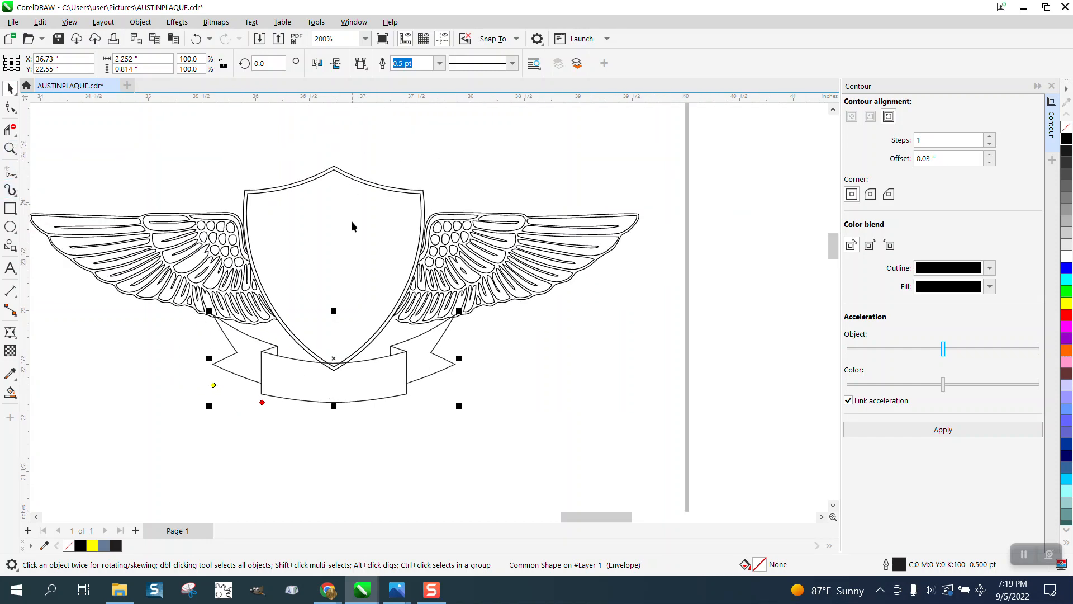
pyautogui.moveTo(424, 137)
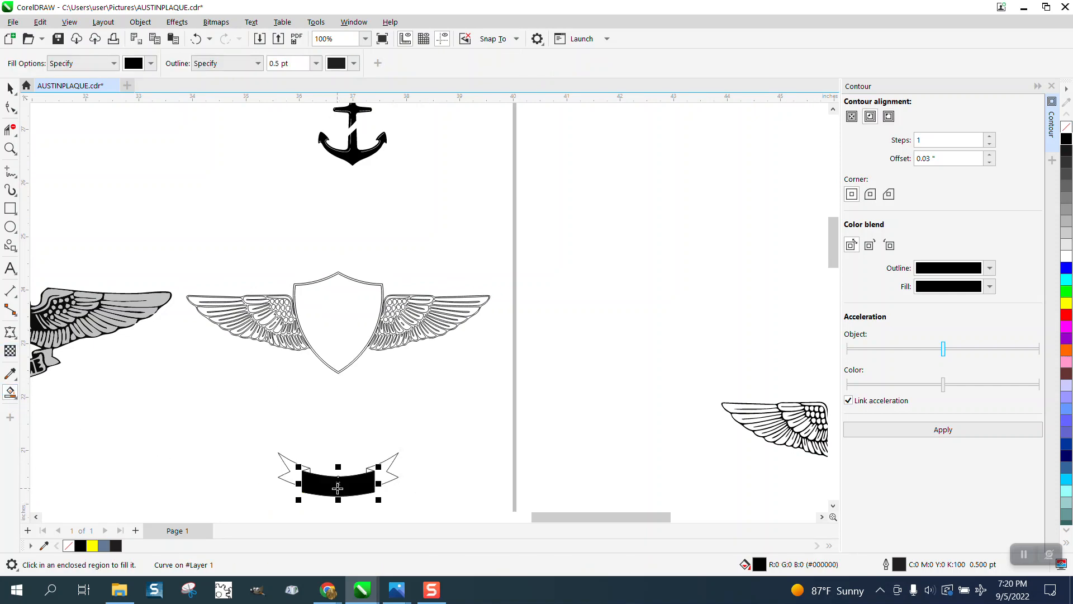
pyautogui.moveTo(335, 480); pyautogui.dragTo(445, 482)
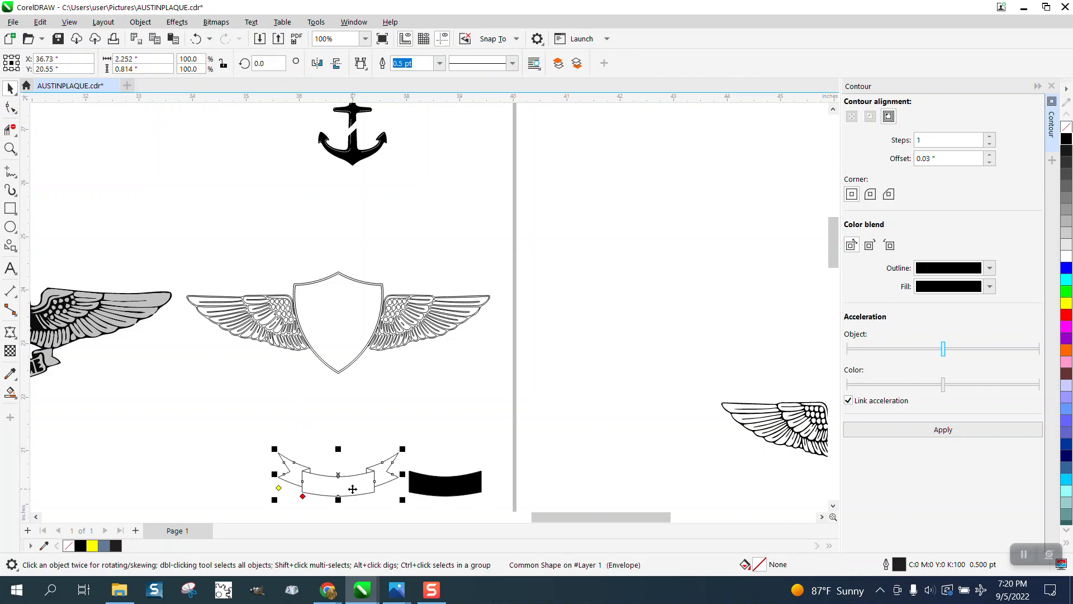
pyautogui.moveTo(338, 488); pyautogui.dragTo(338, 382)
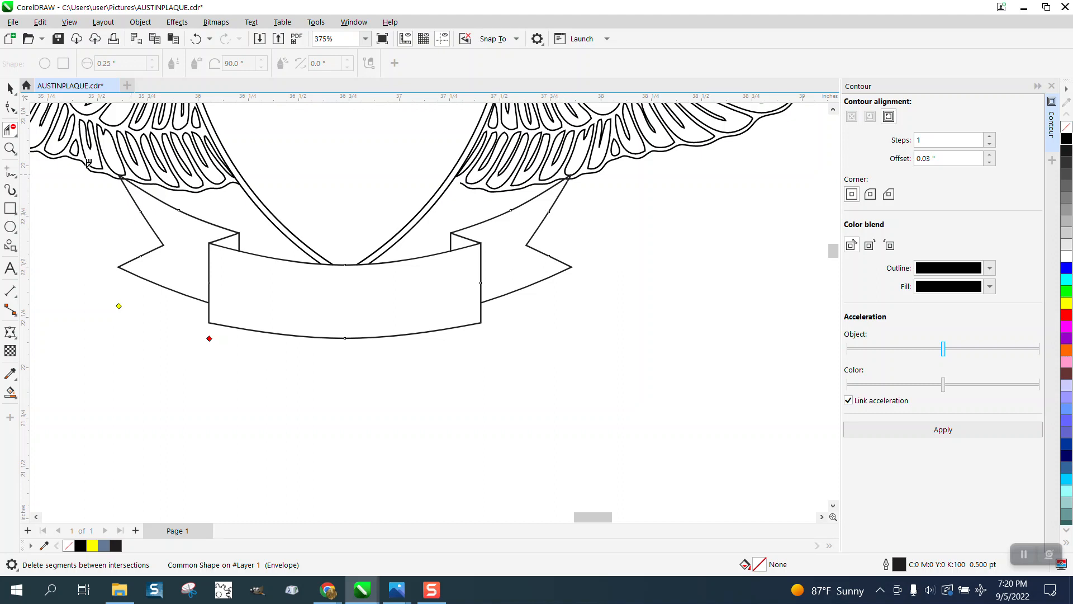
# Delete the shield segment behind the banner and the leftover line at the intersection
pyautogui.click(11, 149)
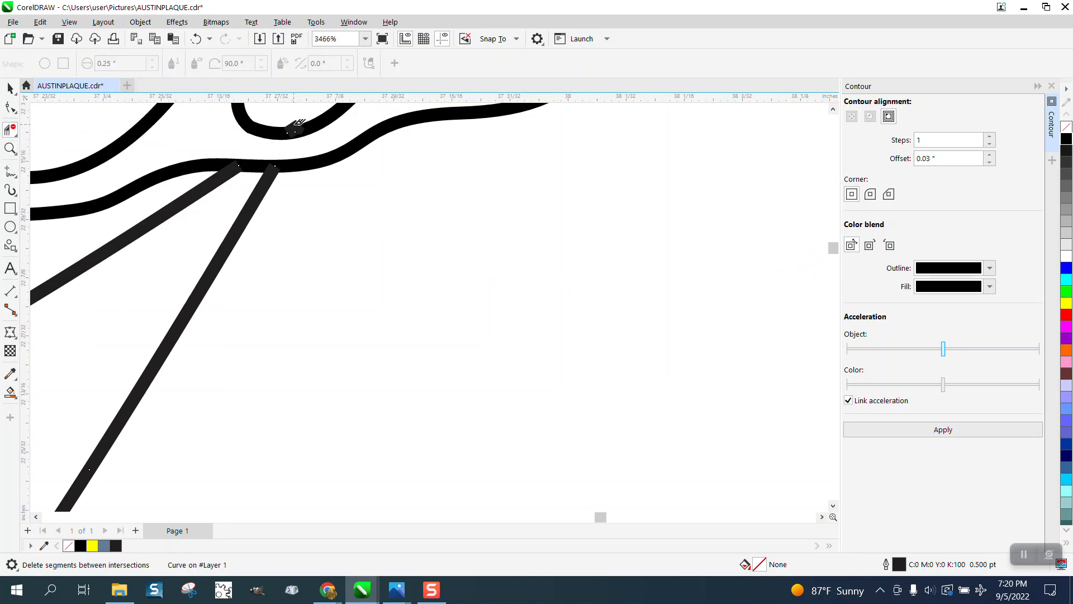
pyautogui.click(10, 108)
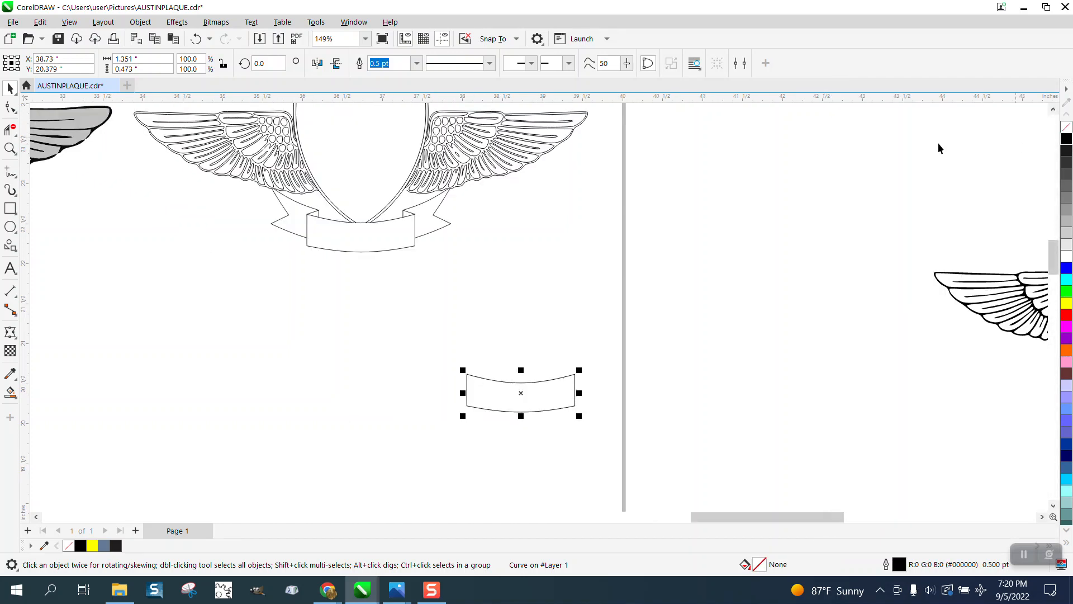
pyautogui.moveTo(108, 158)
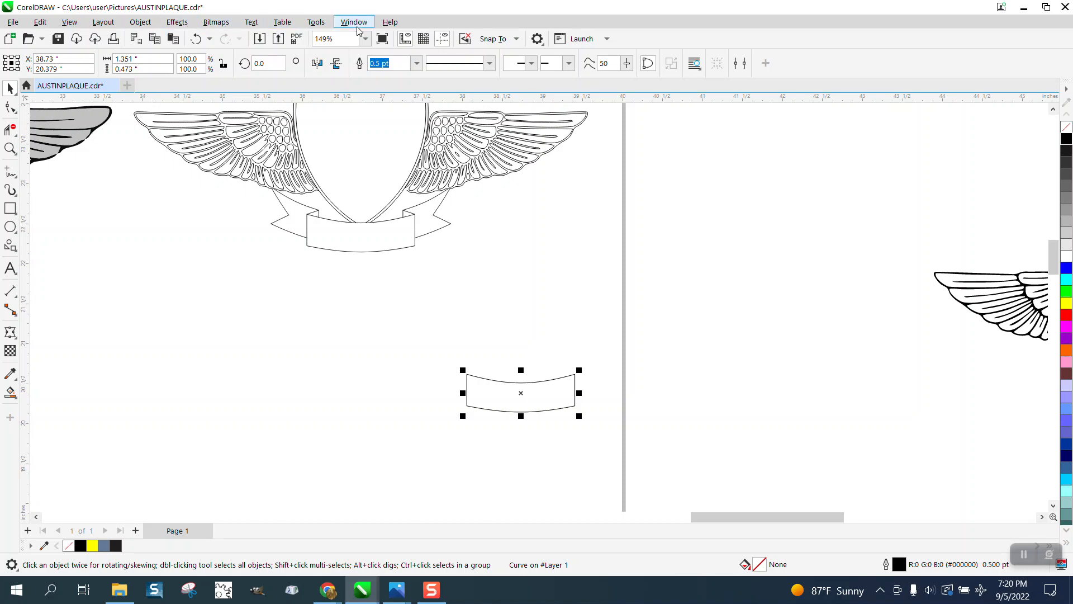
# Apply an inside contour of 1 step at 0.03 inch to the curved banner panel
pyautogui.click(354, 21)
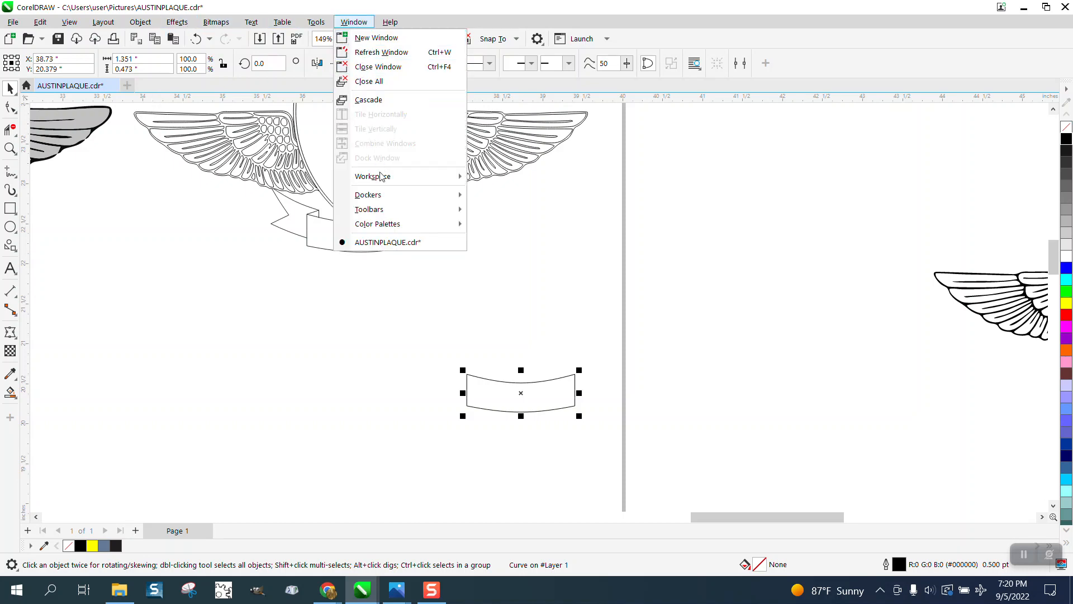
pyautogui.moveTo(369, 195)
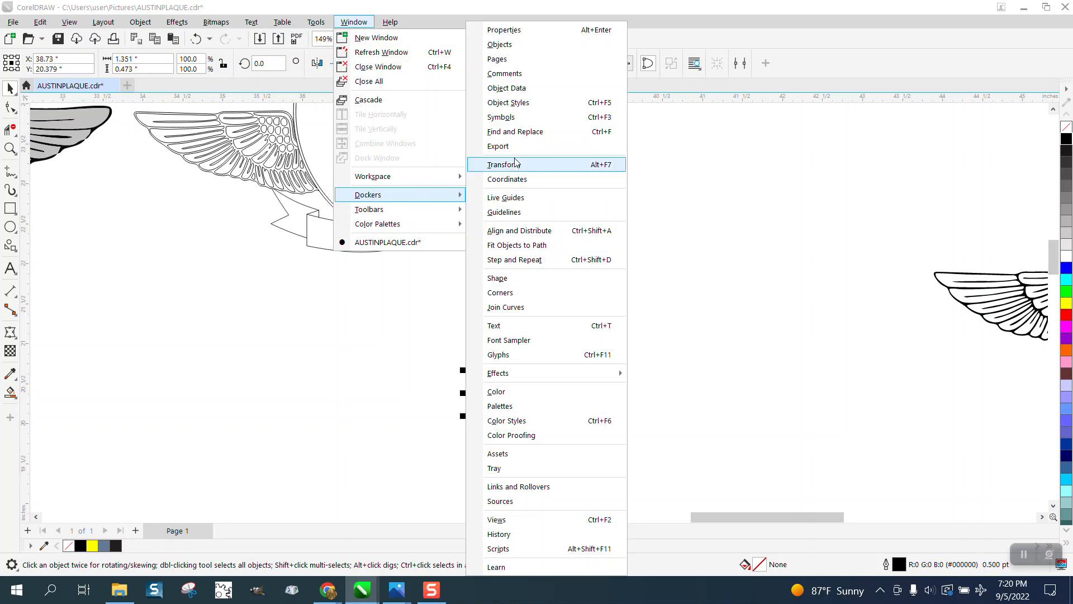
pyautogui.moveTo(510, 372)
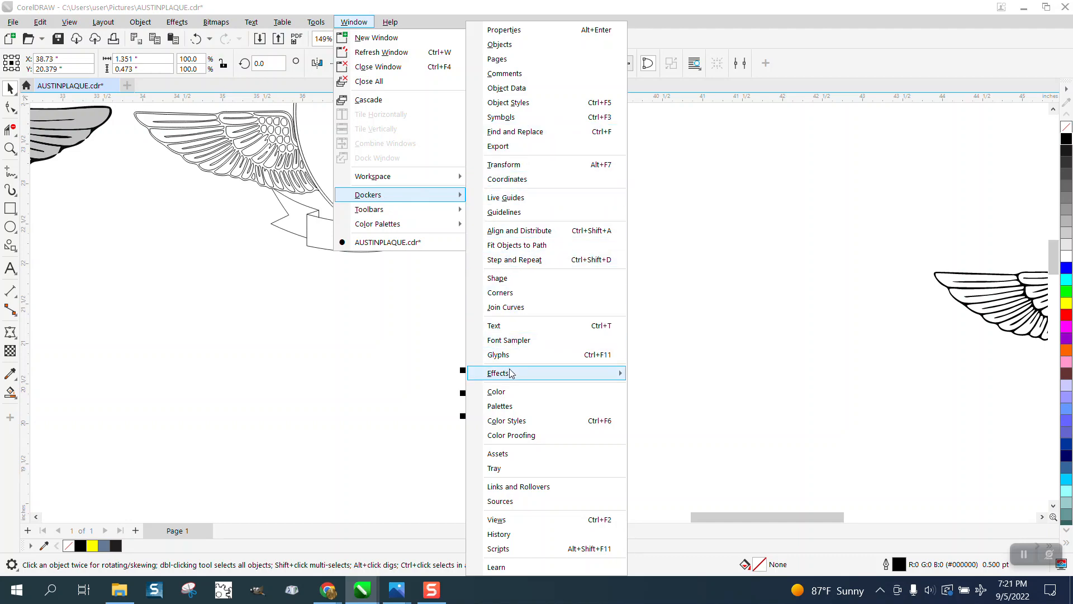
pyautogui.click(177, 22)
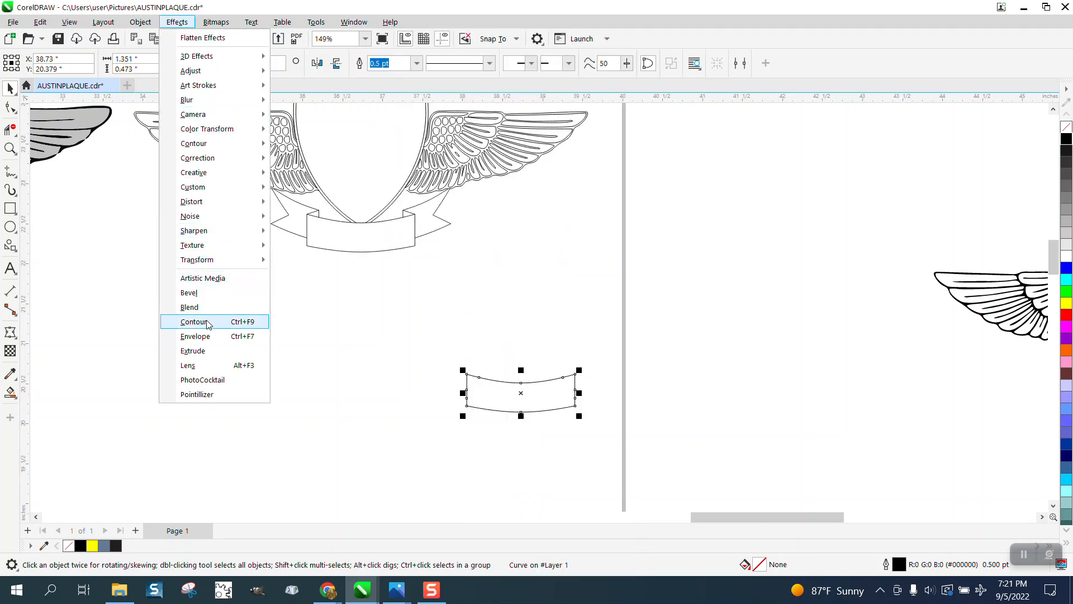
pyautogui.click(194, 322)
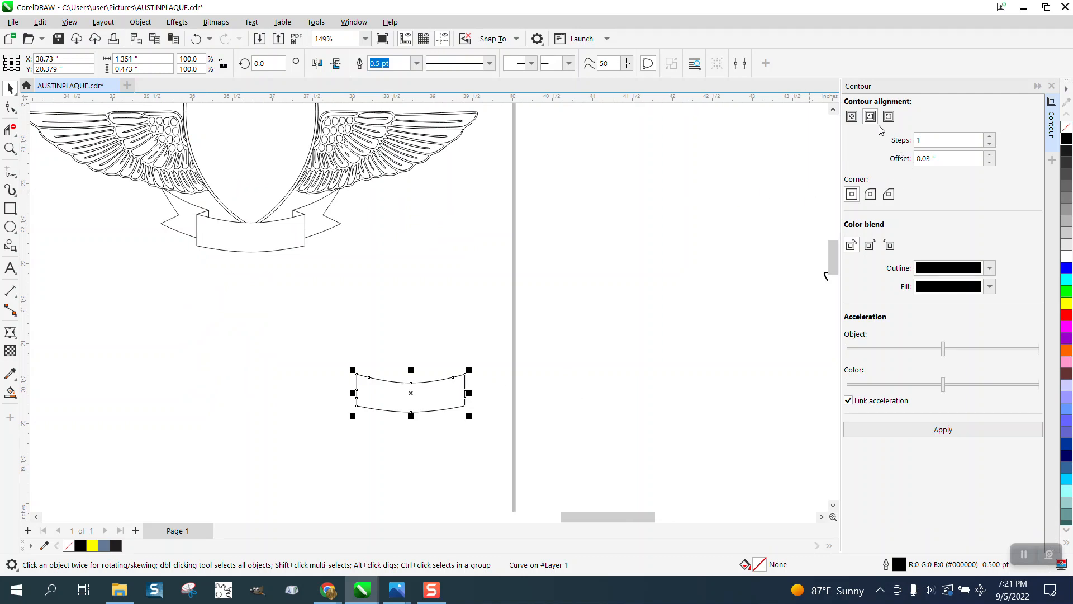
pyautogui.click(943, 429)
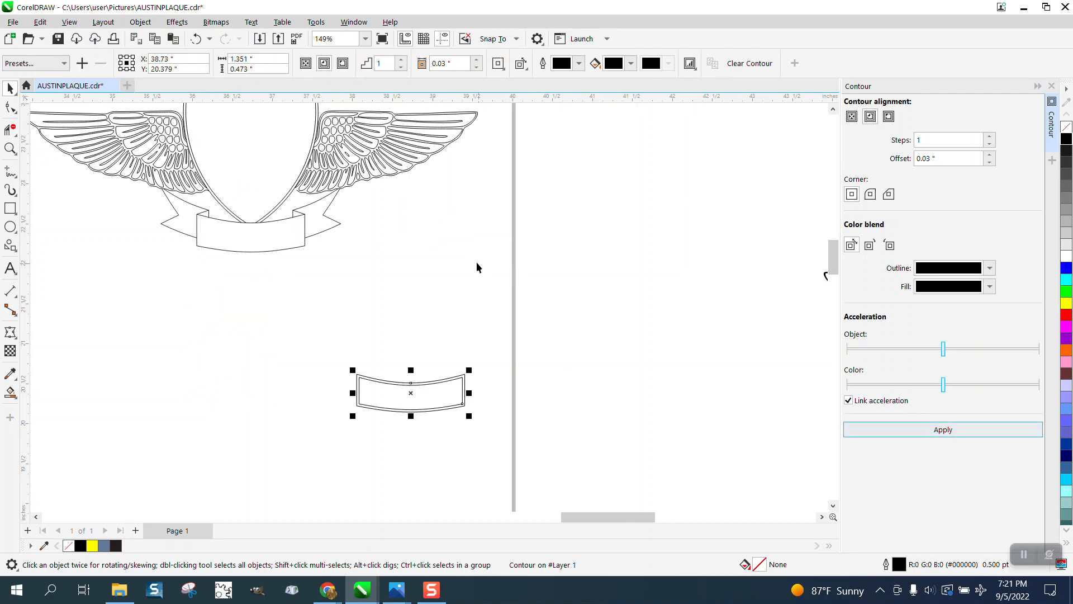
pyautogui.moveTo(12, 184)
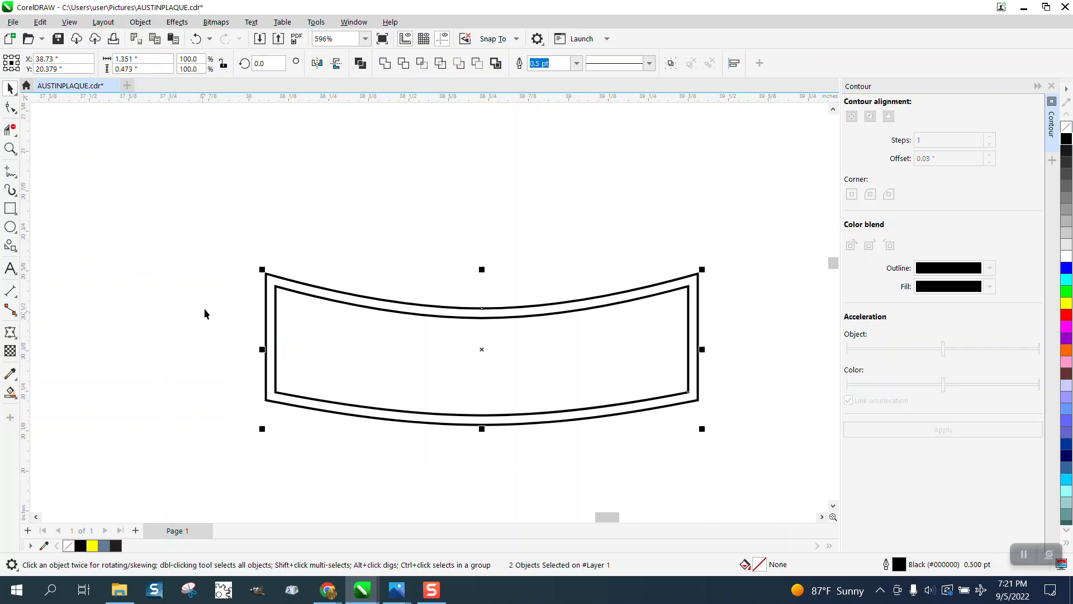
# Inspect the nodes of both banner outlines with the Shape tool
pyautogui.click(10, 107)
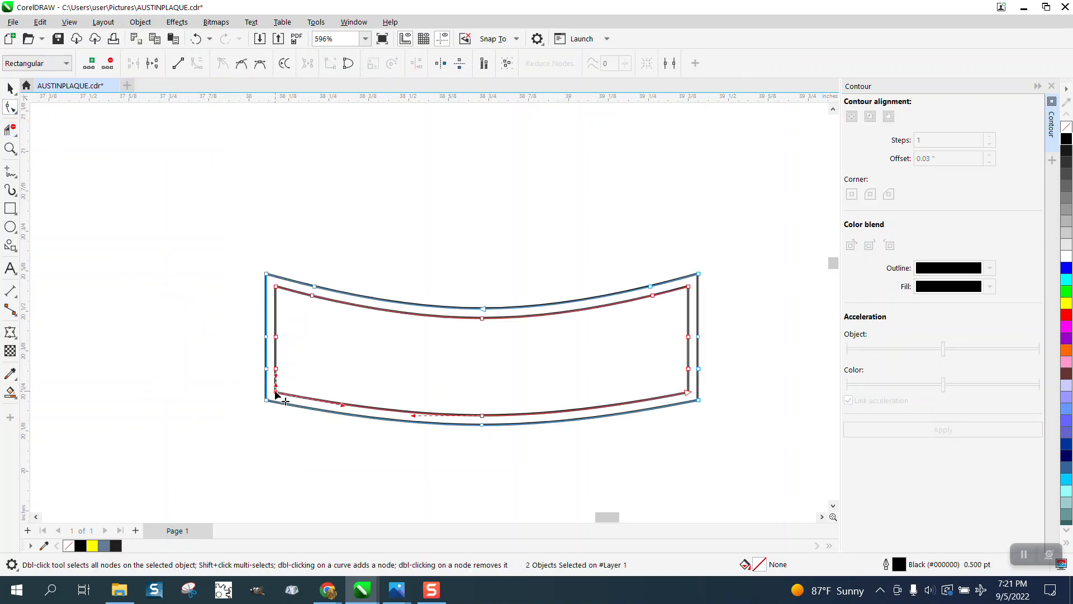
pyautogui.rightClick(278, 396)
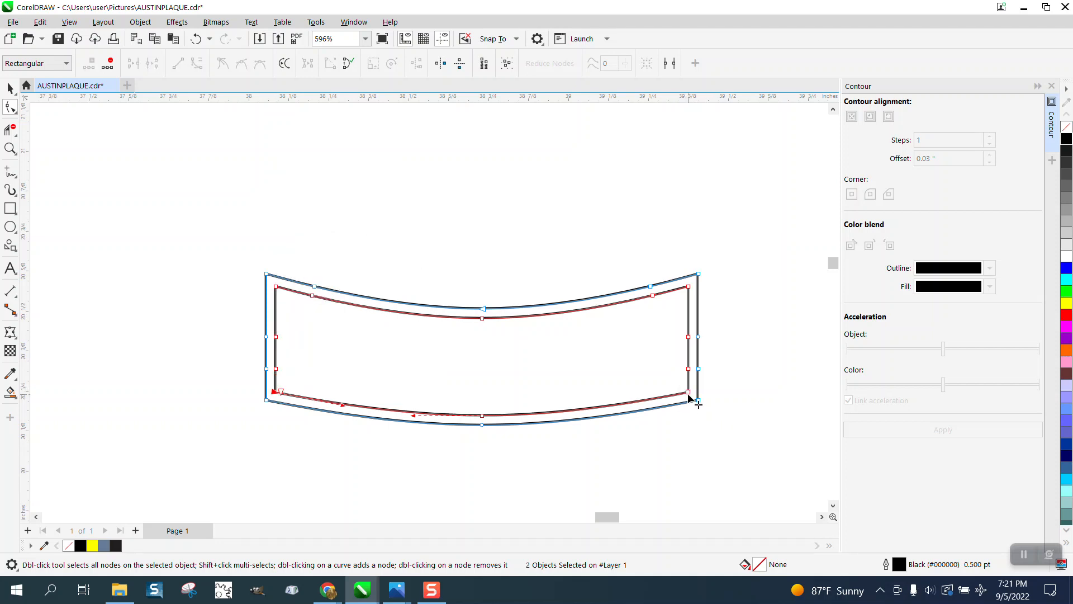
pyautogui.rightClick(692, 399)
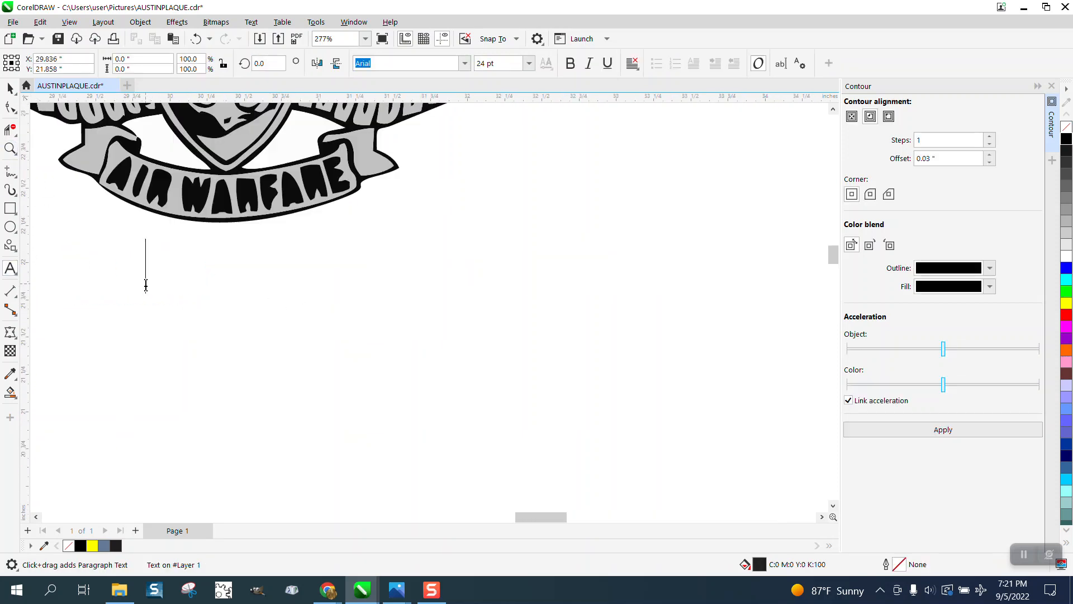
# Type AIR WARFARE and scale it down to fit just above the curved line
pyautogui.write('AIR WA')
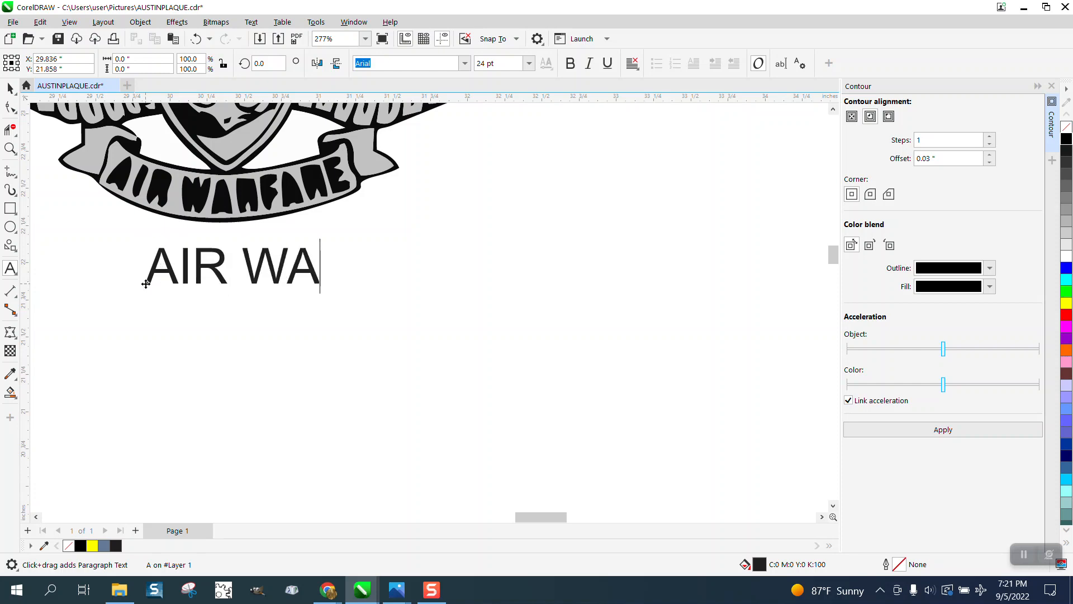
pyautogui.write('RFAR')
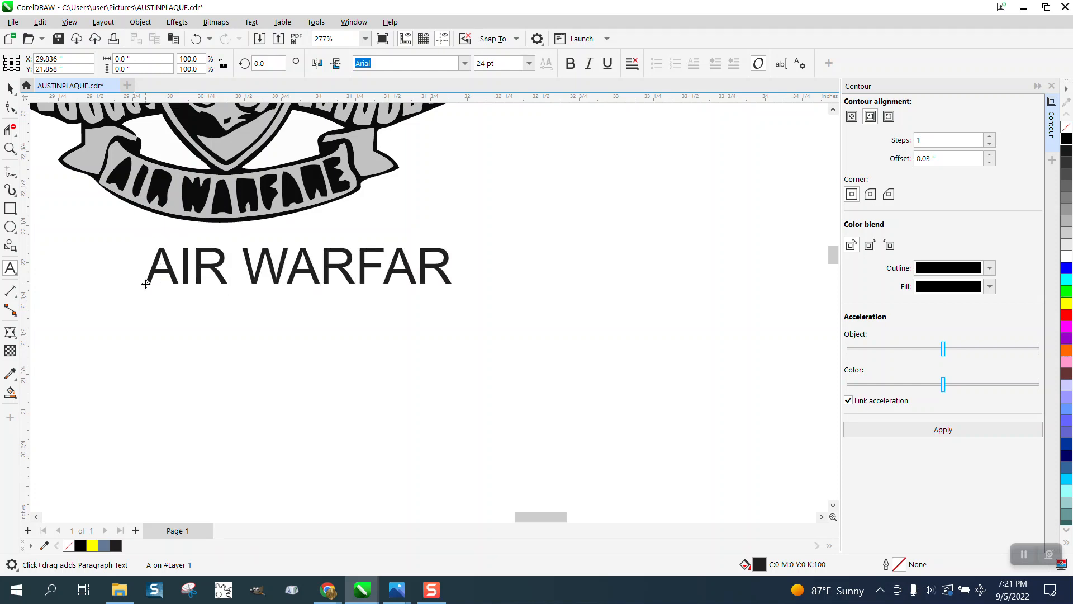
pyautogui.write('E')
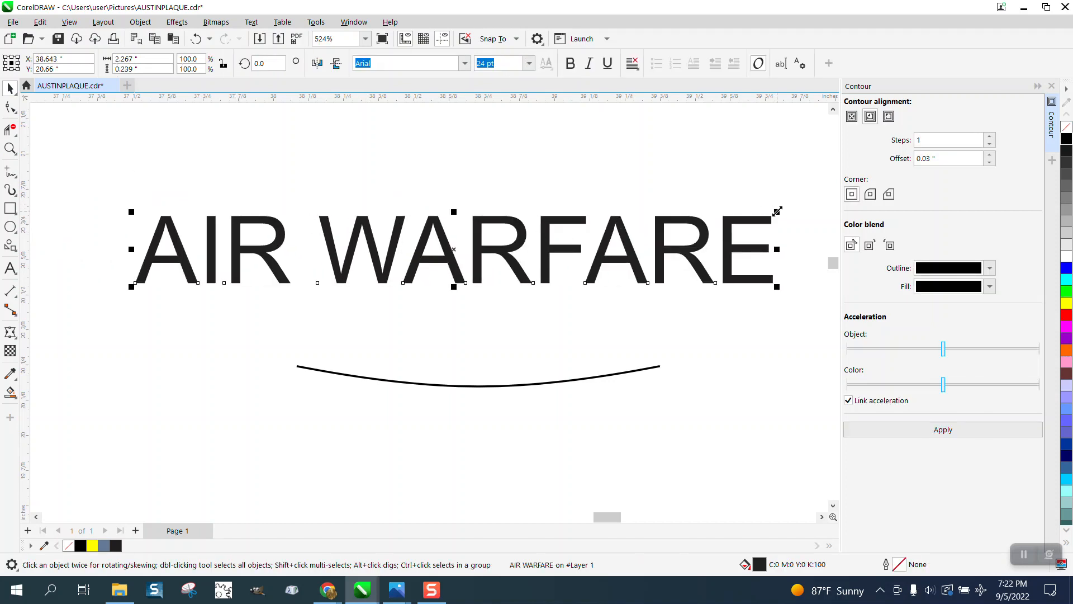
pyautogui.moveTo(778, 285); pyautogui.dragTo(507, 285)
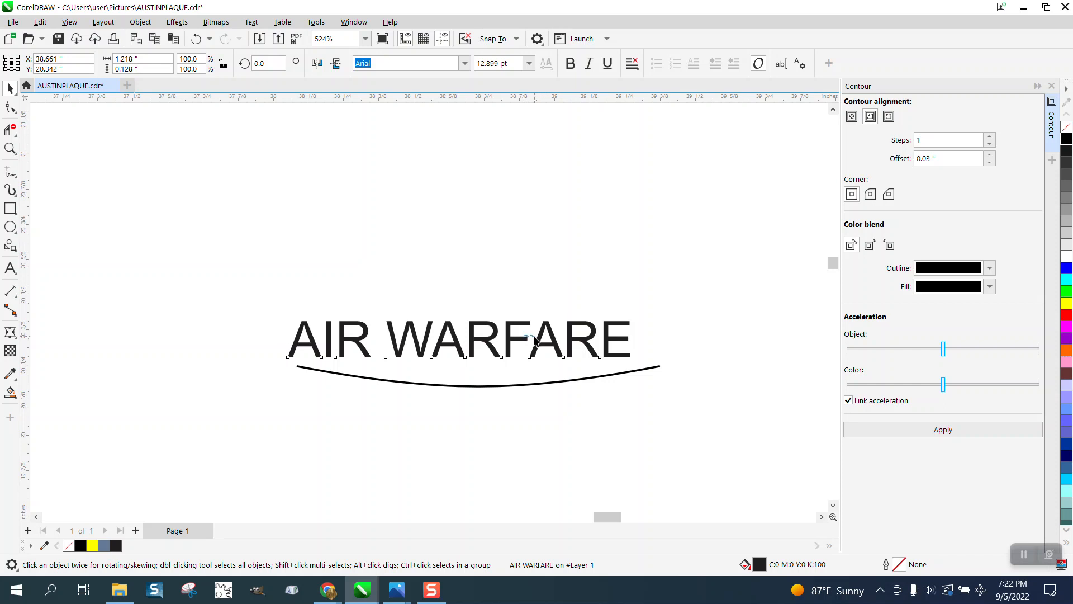
pyautogui.click(465, 341)
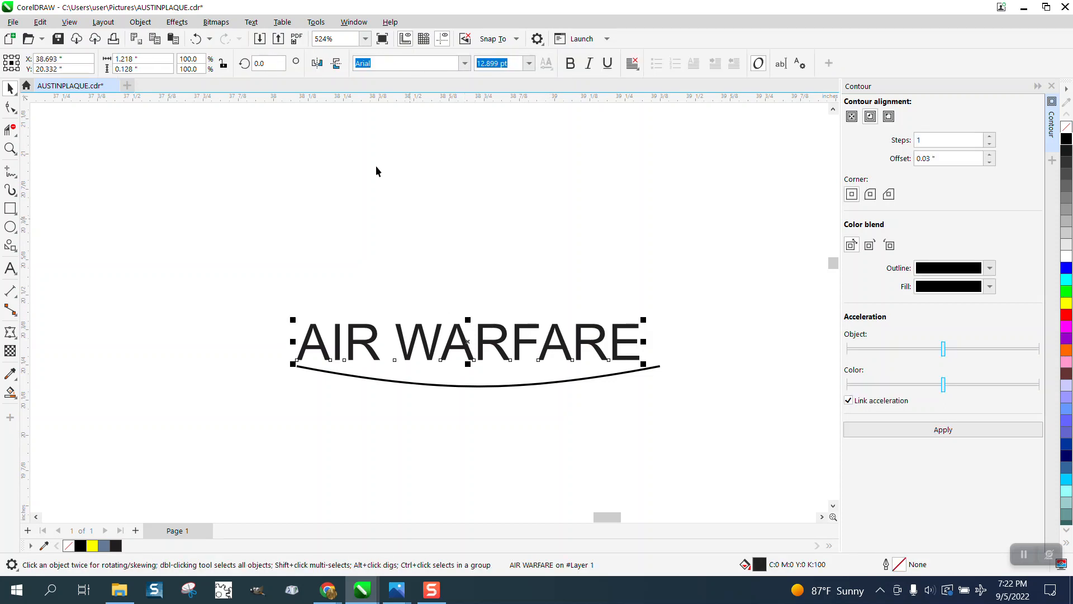
# Fit AIR WARFARE to the curved path and drag it into the ribbon banner
pyautogui.click(251, 22)
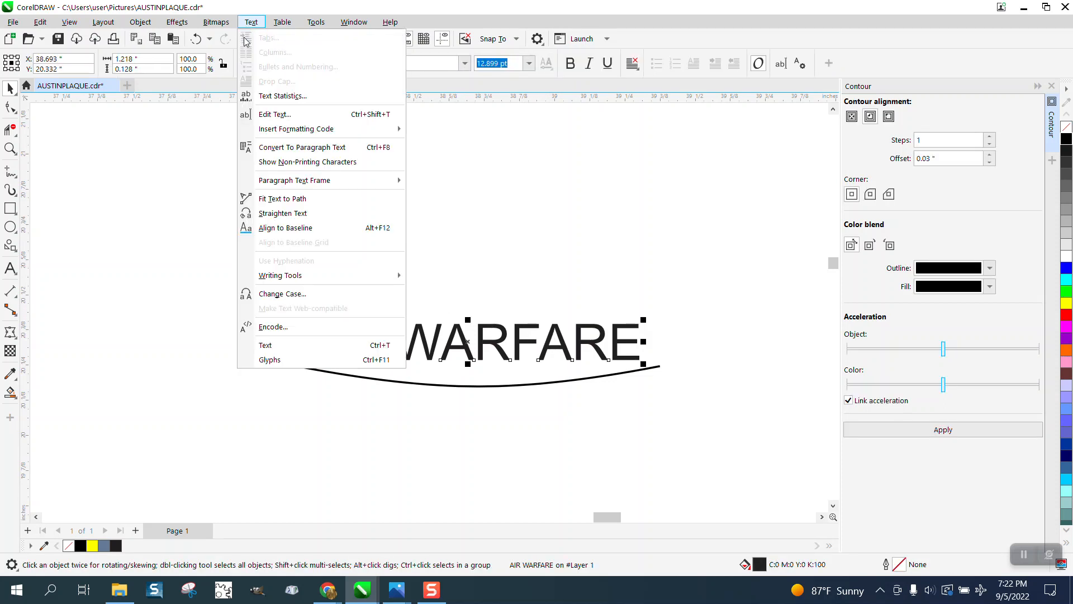
pyautogui.moveTo(281, 199)
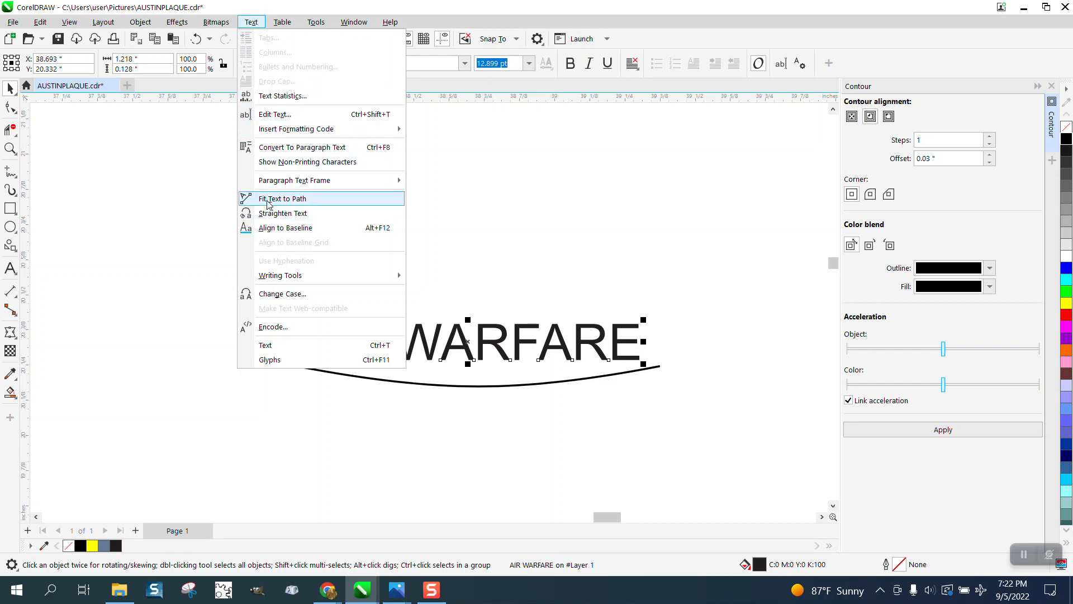
pyautogui.click(285, 199)
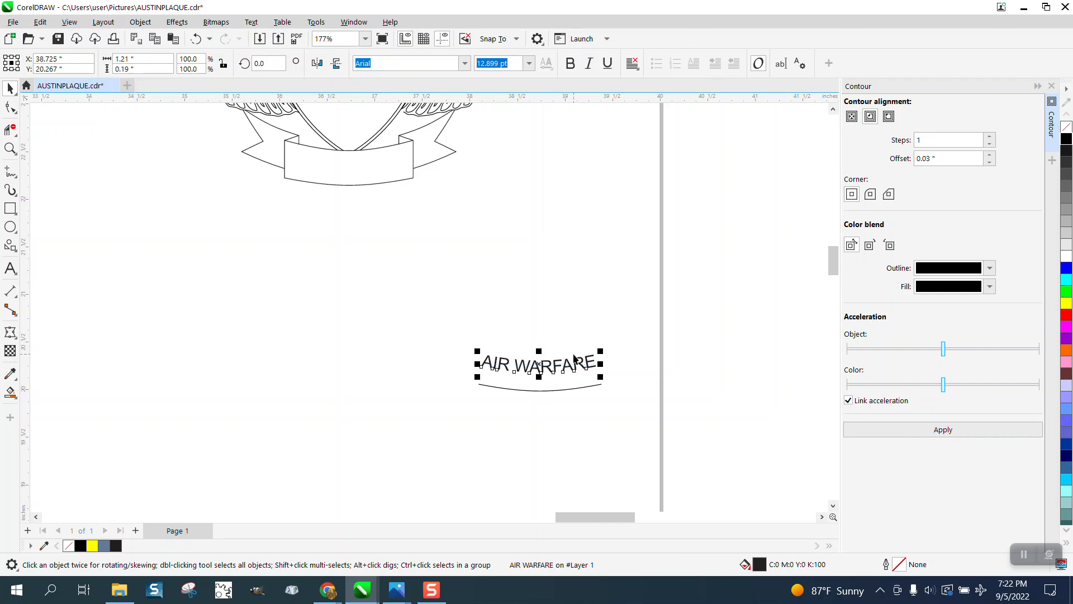
pyautogui.moveTo(539, 365); pyautogui.dragTo(347, 173)
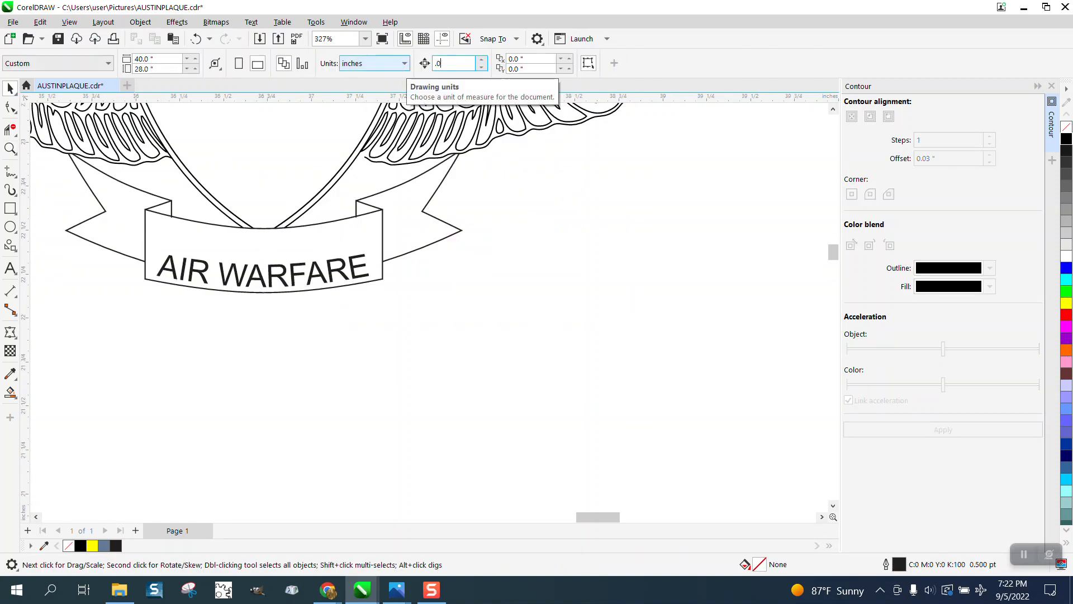
pyautogui.click(264, 269)
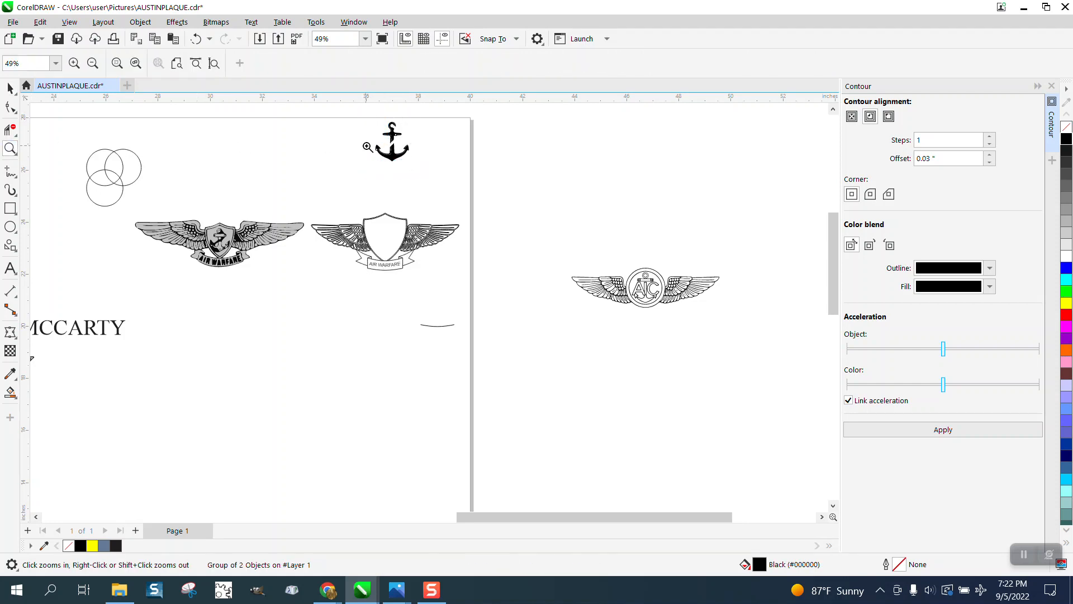
# Drag the grouped anchor and rope onto the shield's center, then compare with the reference
pyautogui.click(387, 141)
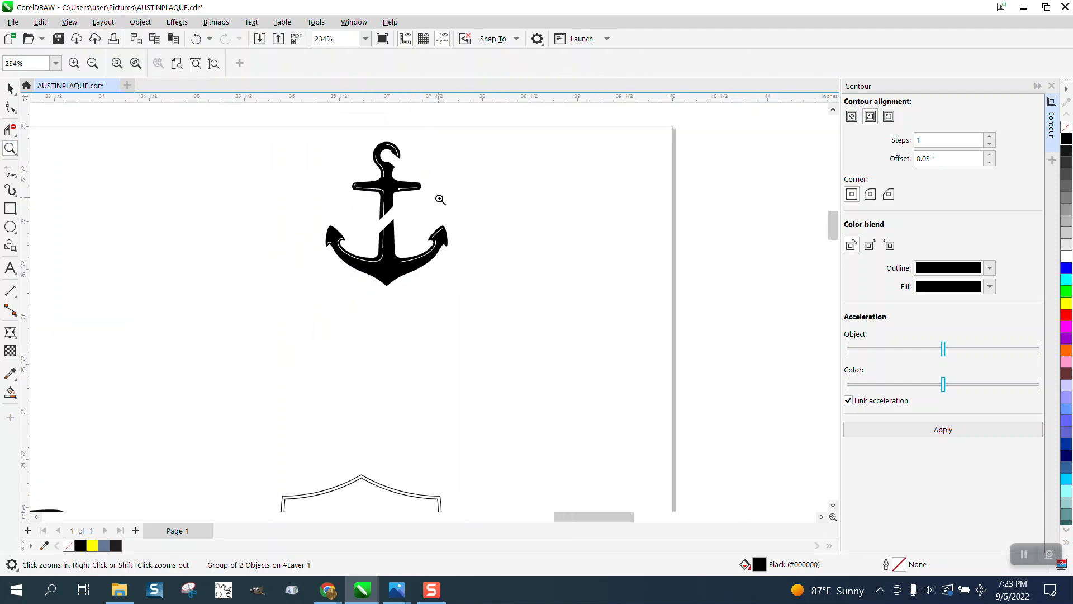
pyautogui.click(92, 62)
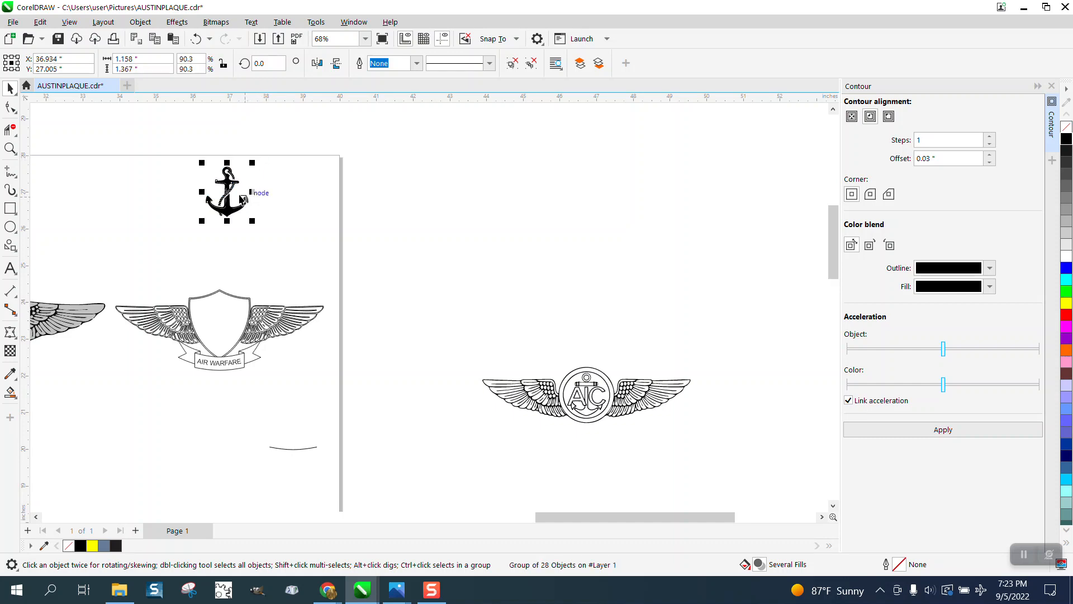
pyautogui.moveTo(226, 198); pyautogui.dragTo(226, 318)
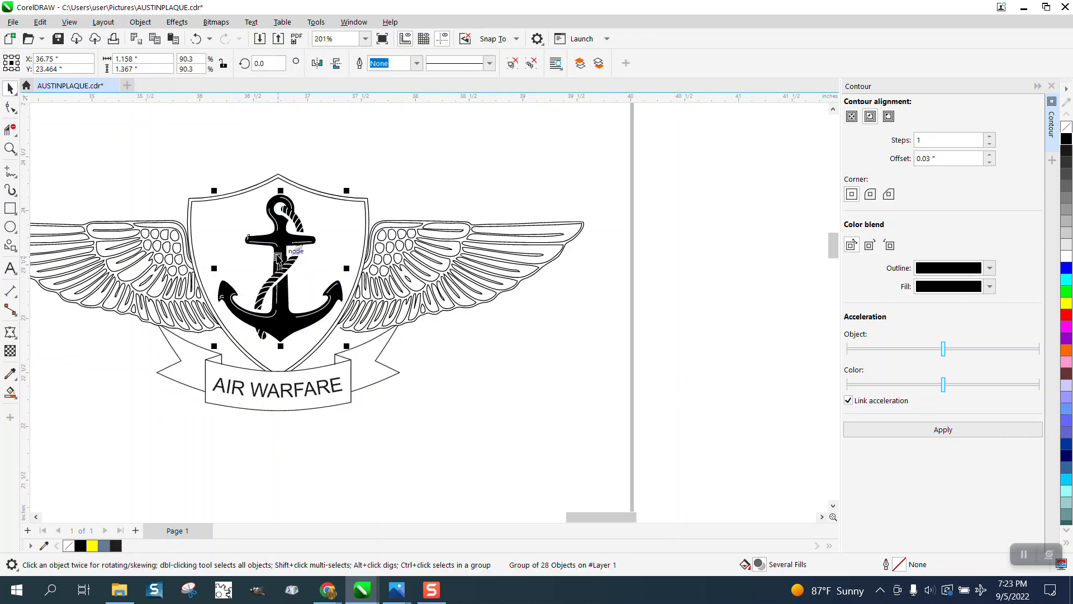
pyautogui.moveTo(298, 154)
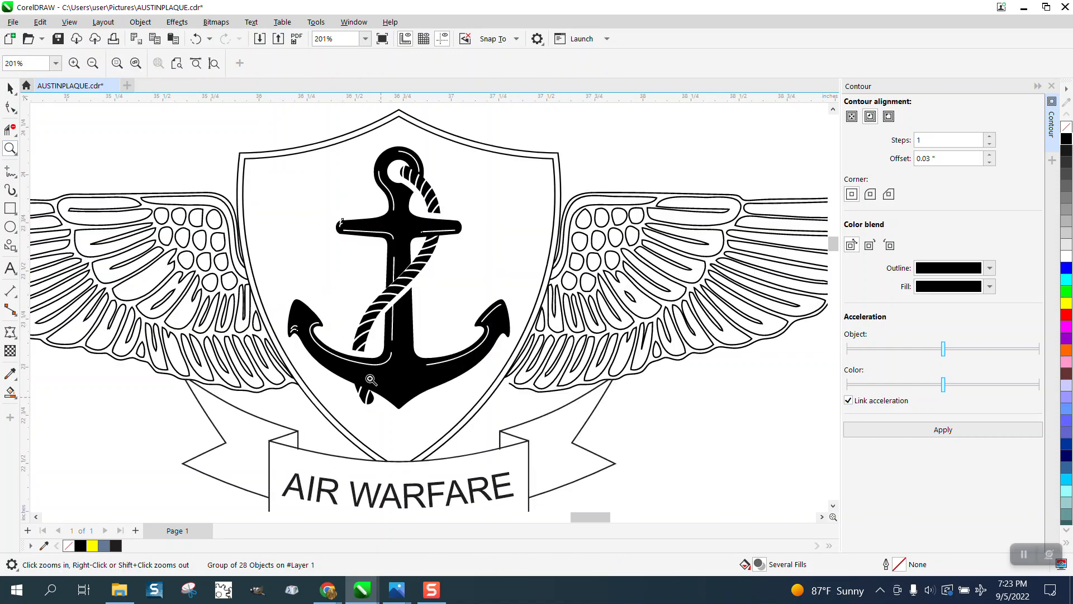
pyautogui.click(370, 381)
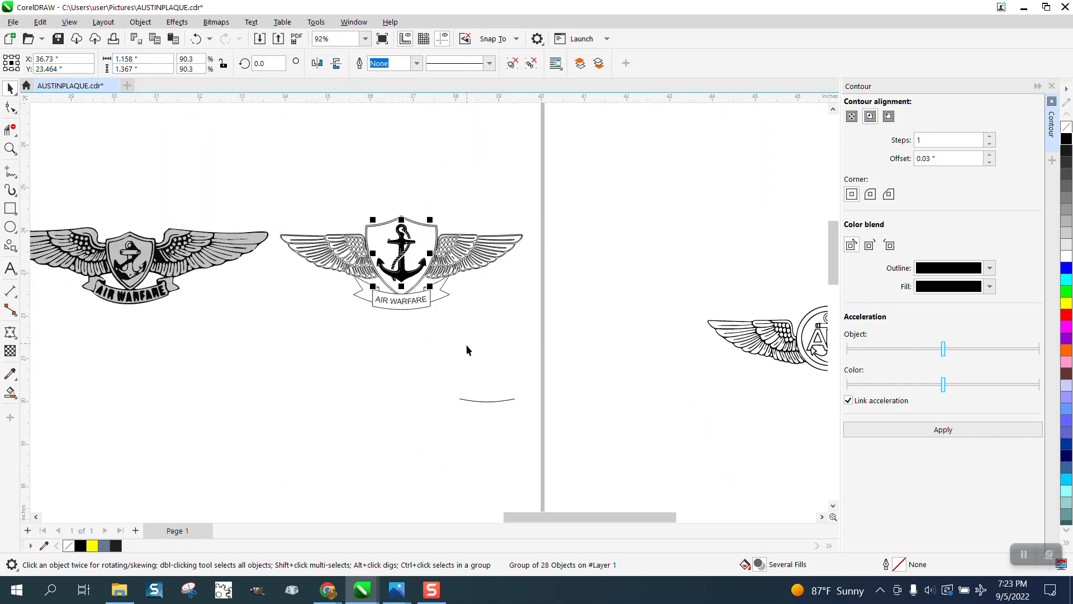
pyautogui.click(11, 149)
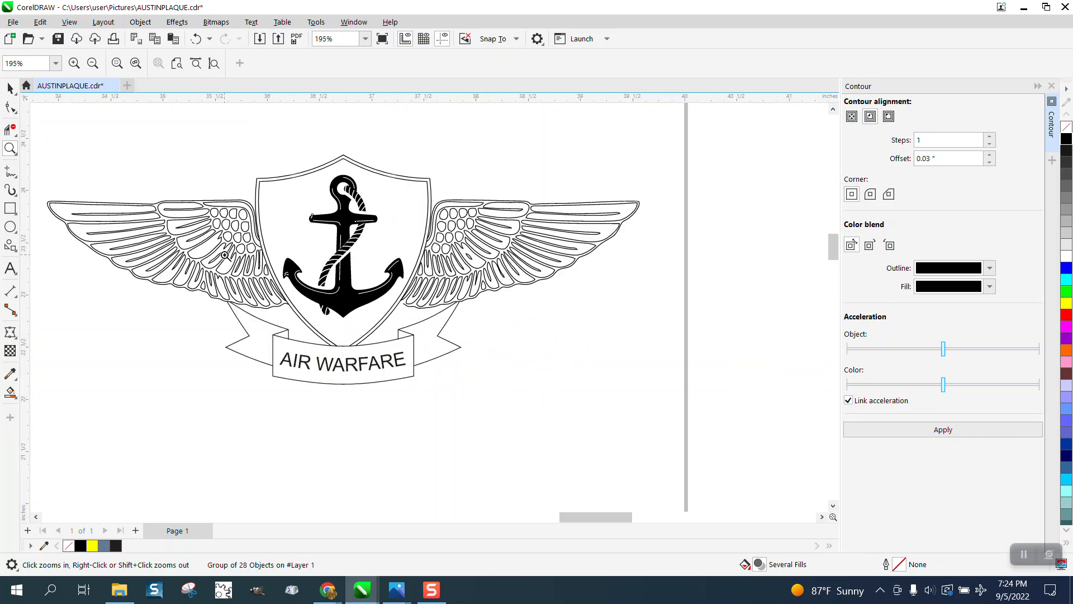
pyautogui.moveTo(201, 247)
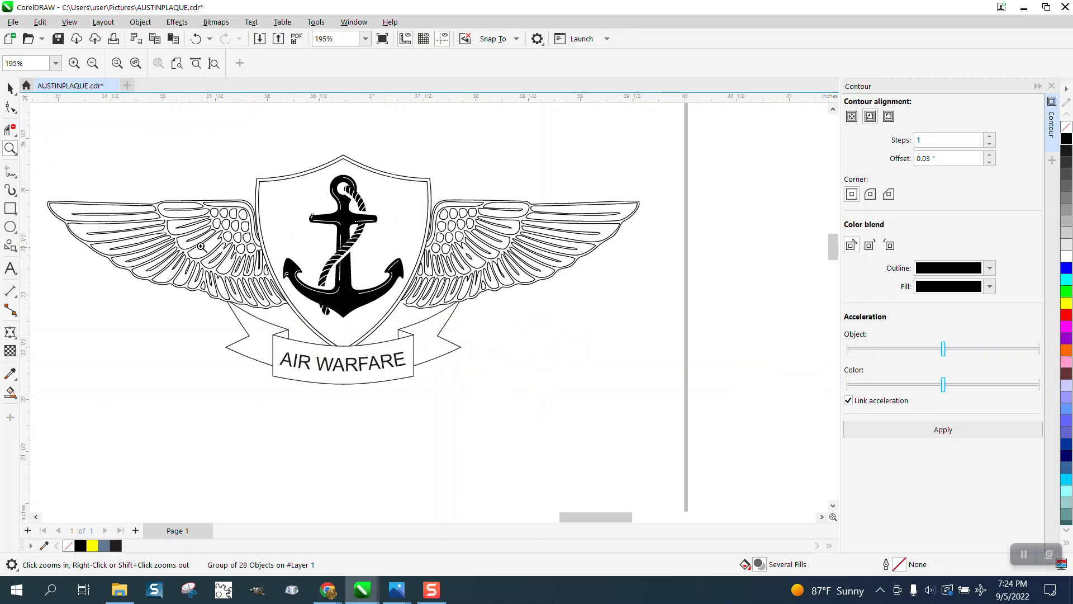
pyautogui.moveTo(11, 149)
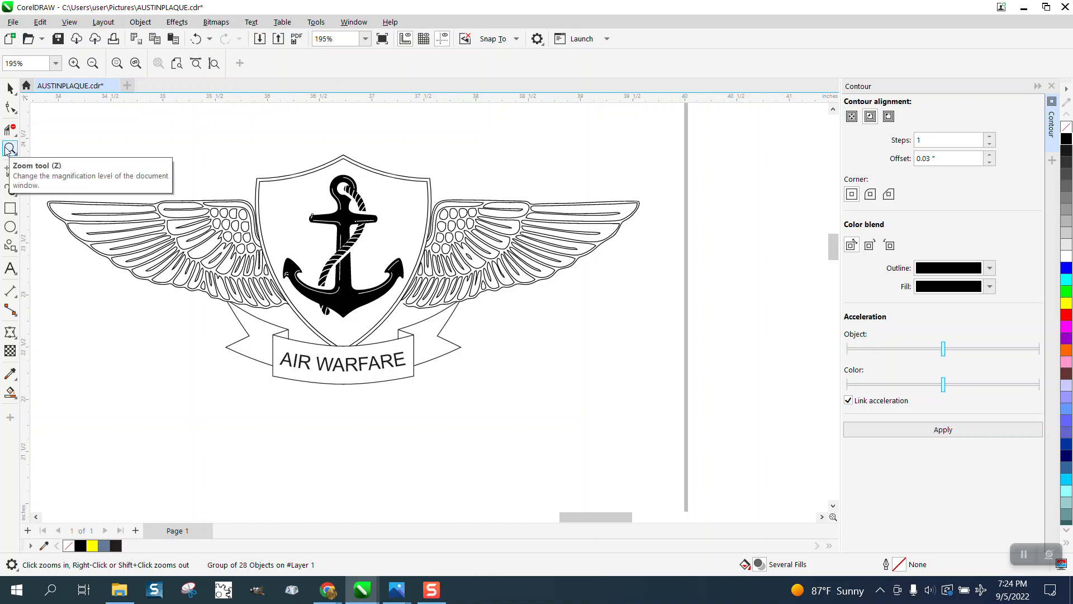